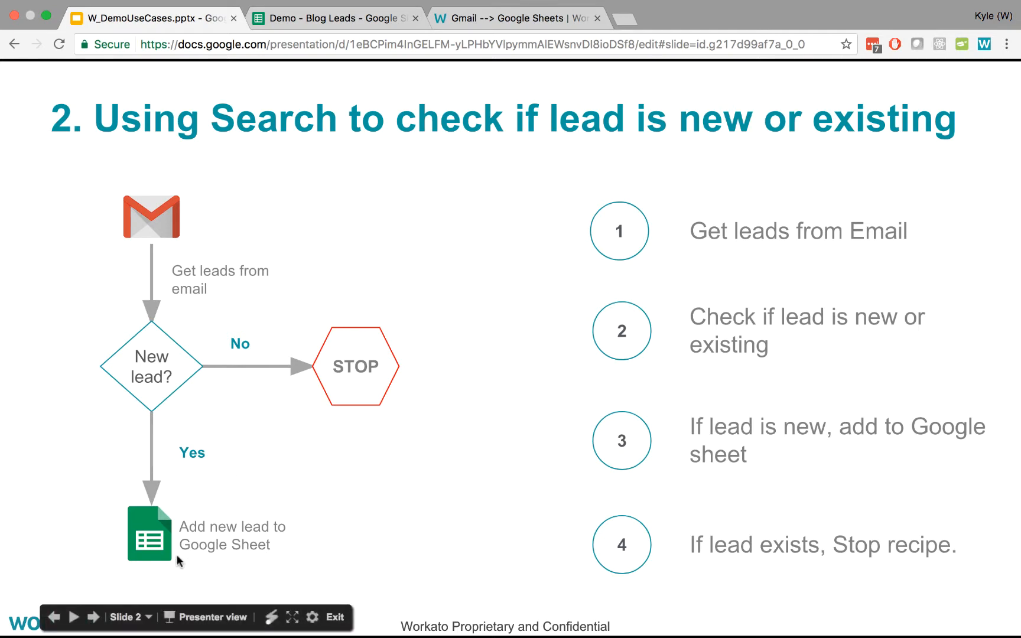
{"action": "mouse_move", "coordinate": [89, 381]}
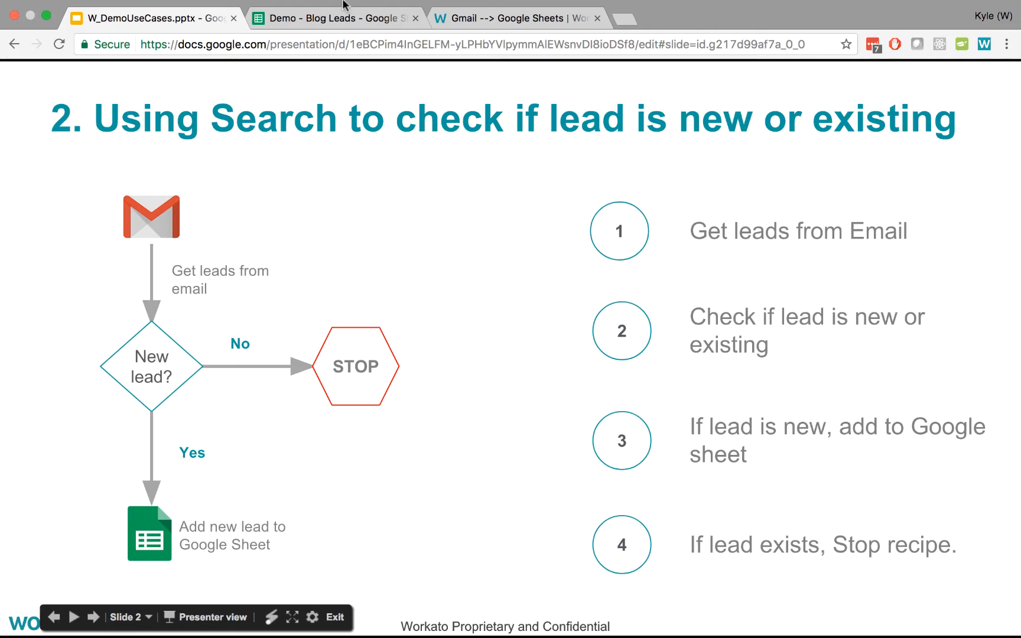
Step: Bring up the Gmail to Google Sheets recipe and its new-email trigger and add-row action
{"action": "left_click", "coordinate": [332, 18]}
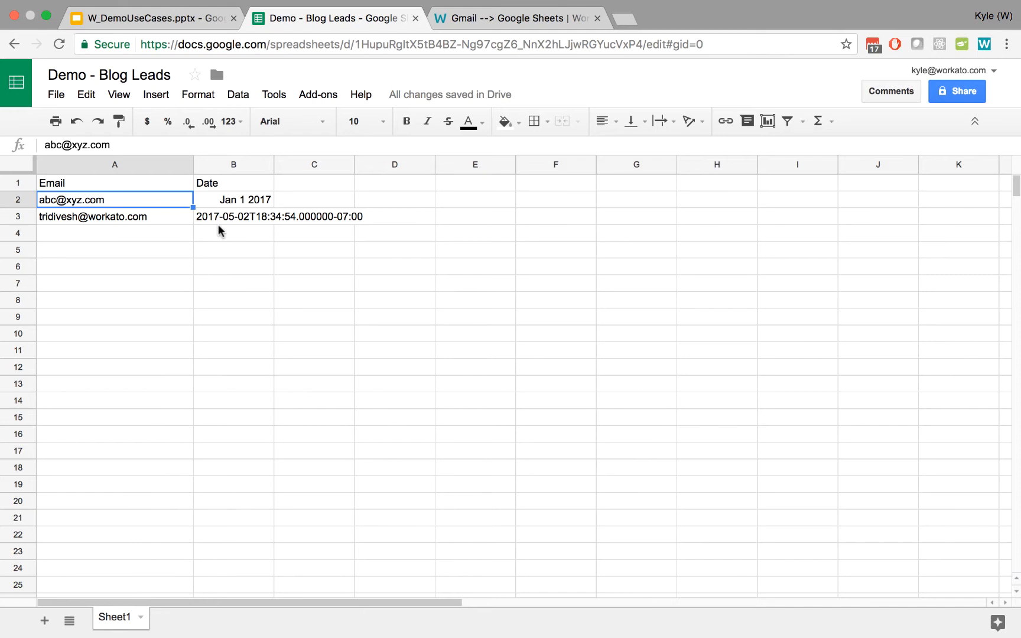
{"action": "mouse_move", "coordinate": [209, 118]}
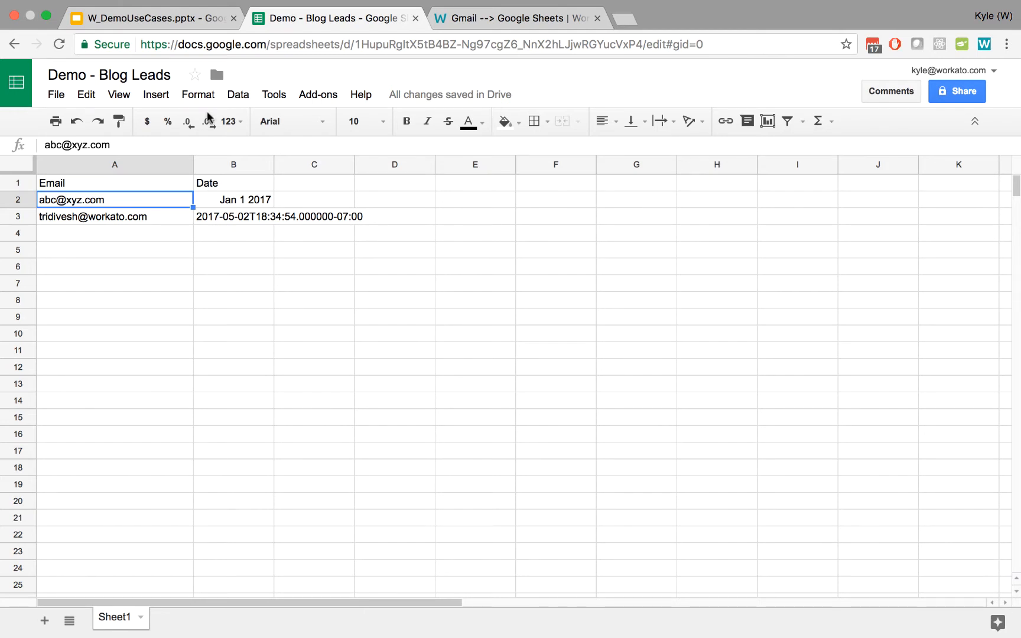
{"action": "left_click", "coordinate": [152, 18]}
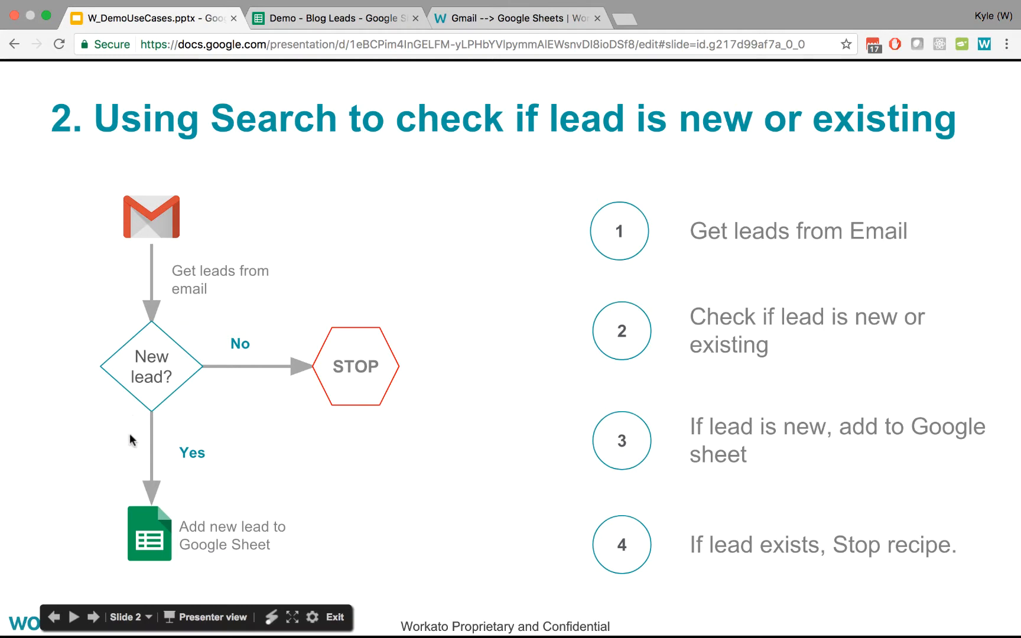
{"action": "mouse_move", "coordinate": [199, 336]}
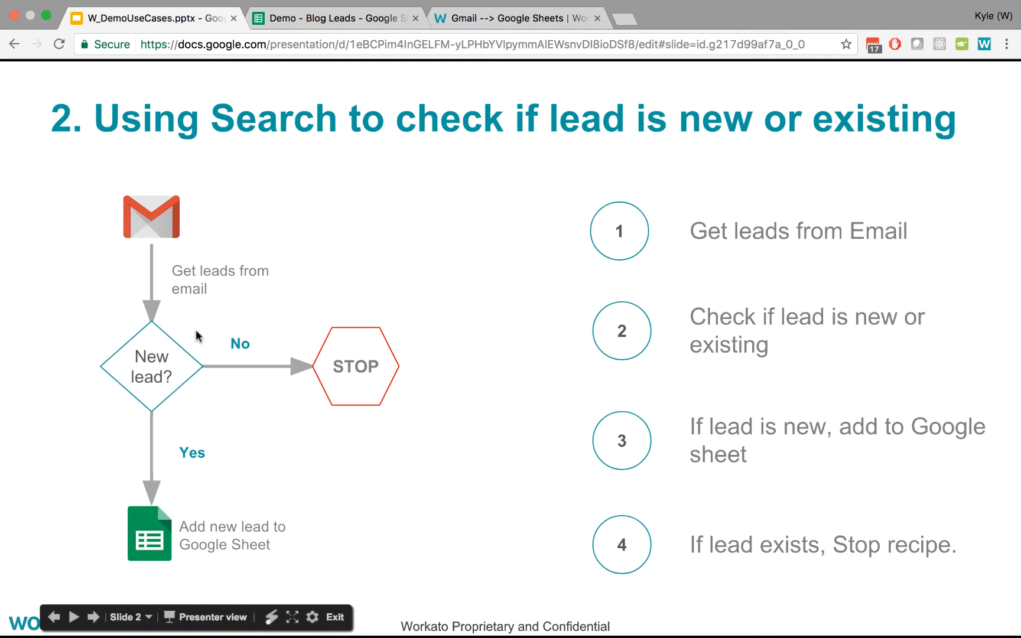
{"action": "mouse_move", "coordinate": [137, 329]}
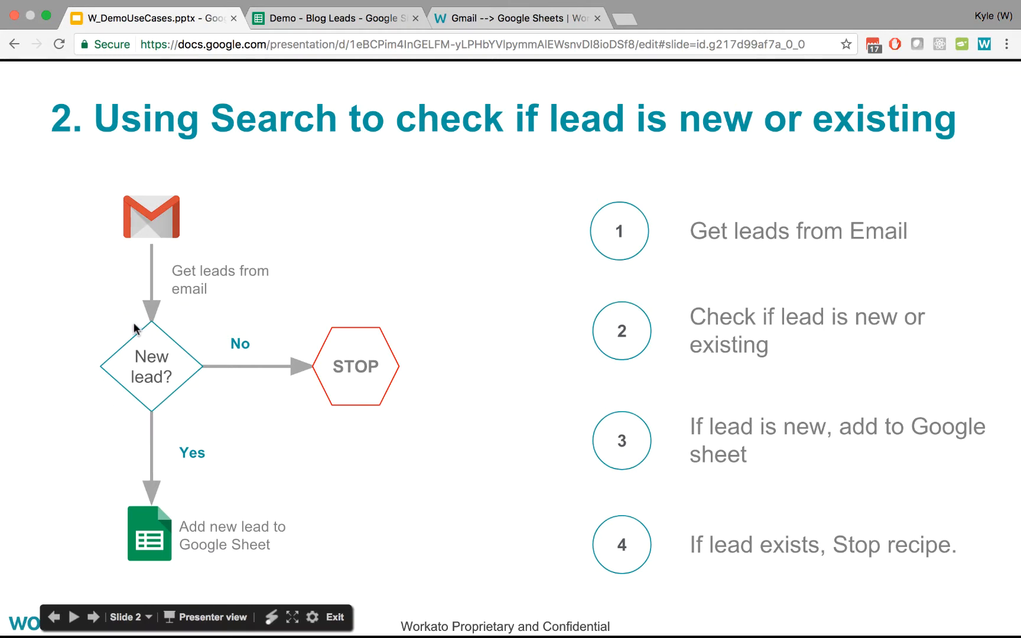
{"action": "mouse_move", "coordinate": [161, 550]}
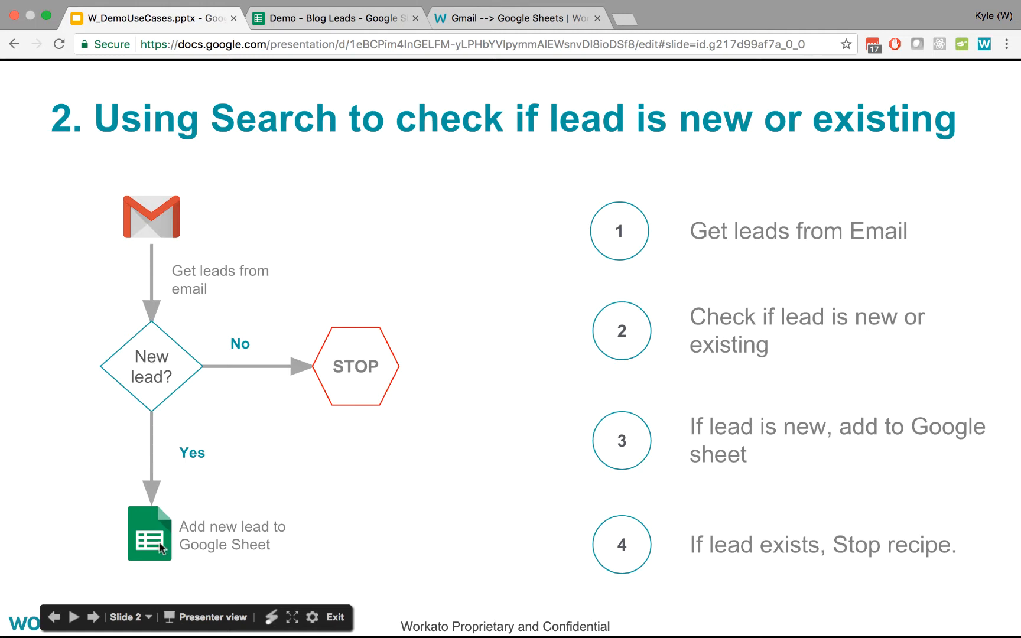
{"action": "mouse_move", "coordinate": [456, 376]}
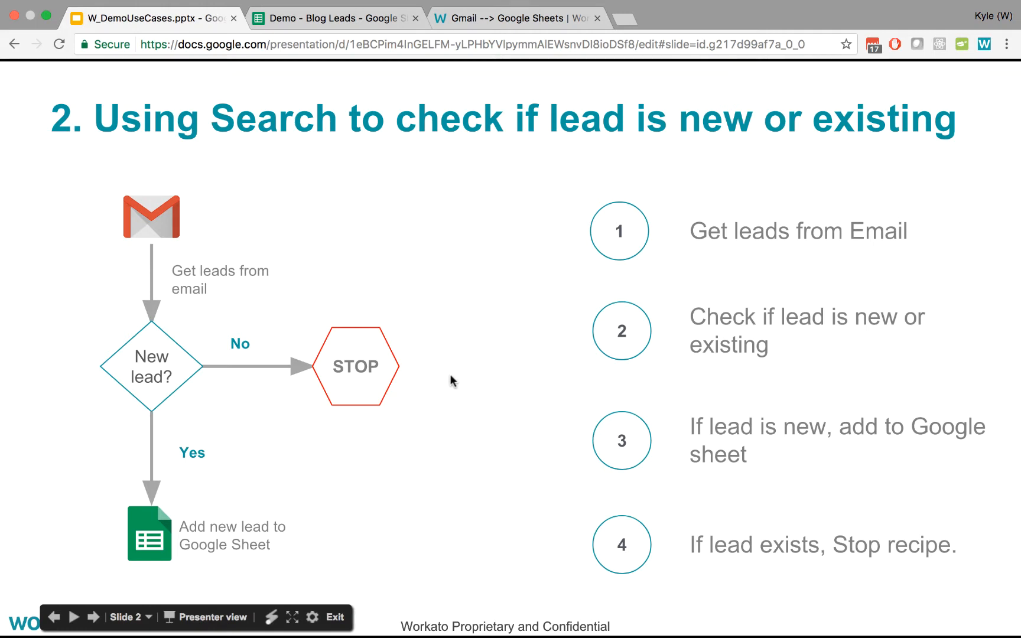
{"action": "mouse_move", "coordinate": [133, 349]}
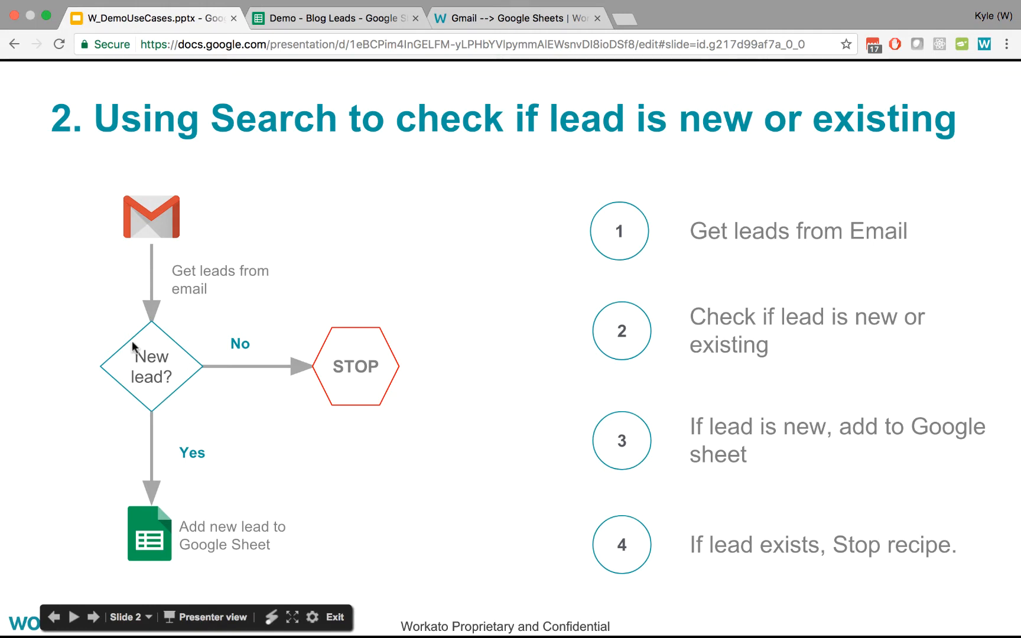
{"action": "mouse_move", "coordinate": [111, 372]}
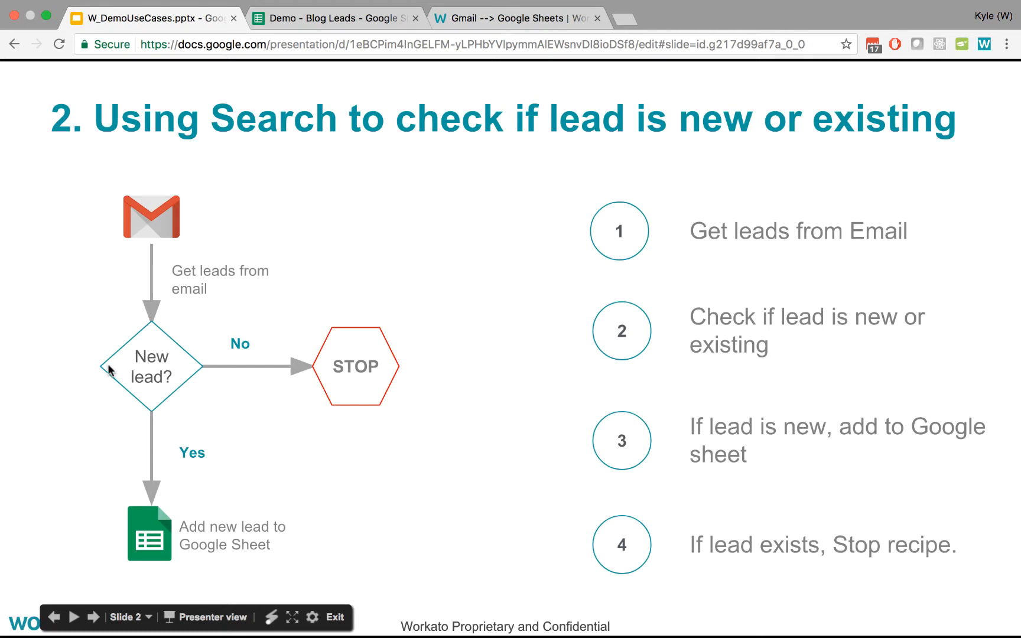
{"action": "mouse_move", "coordinate": [119, 387]}
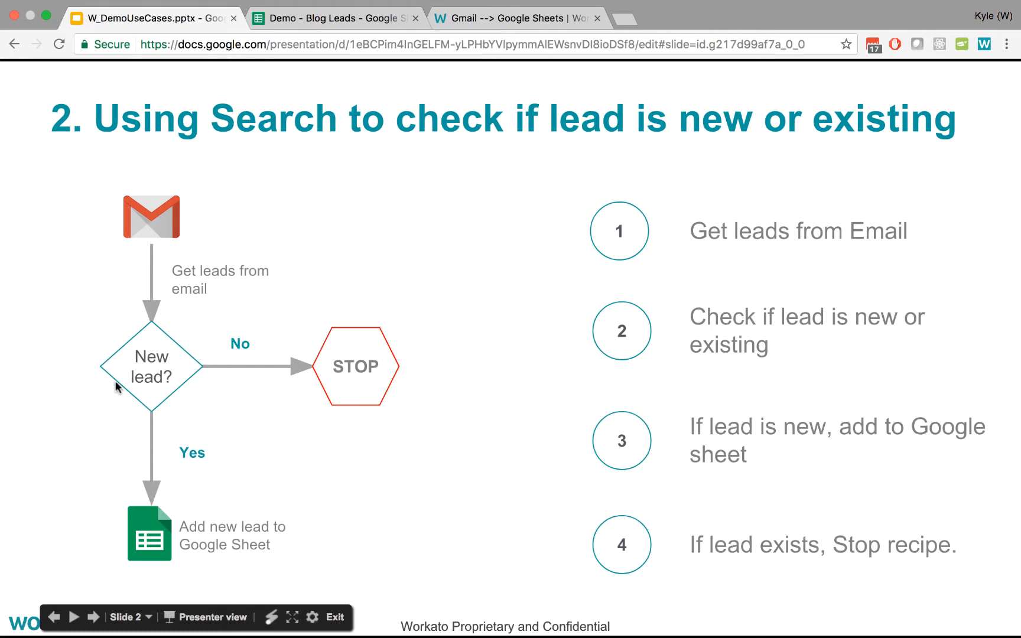
{"action": "mouse_move", "coordinate": [214, 394]}
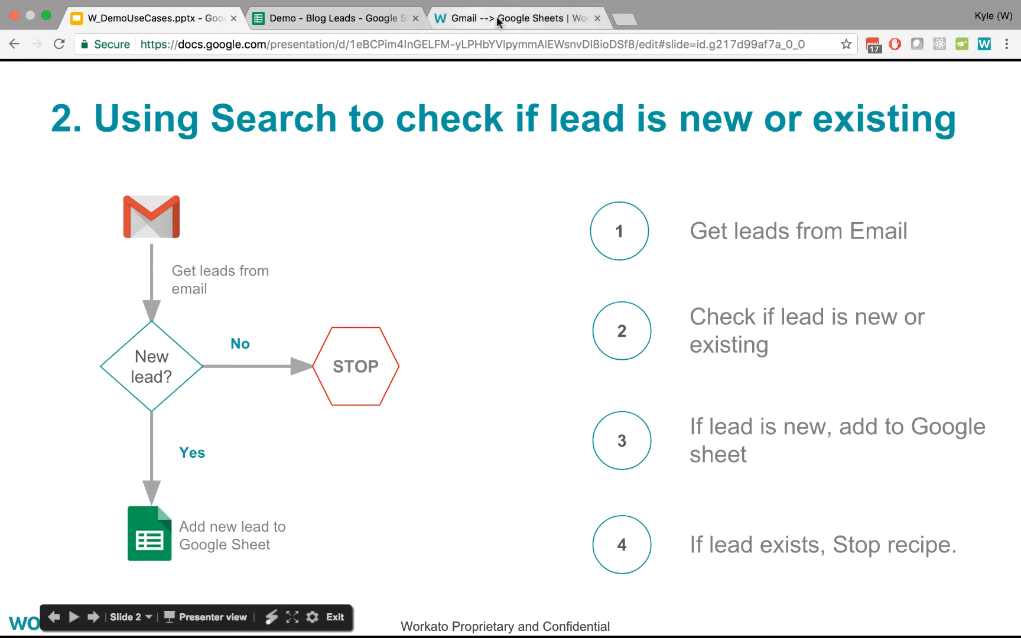
{"action": "left_click", "coordinate": [518, 17]}
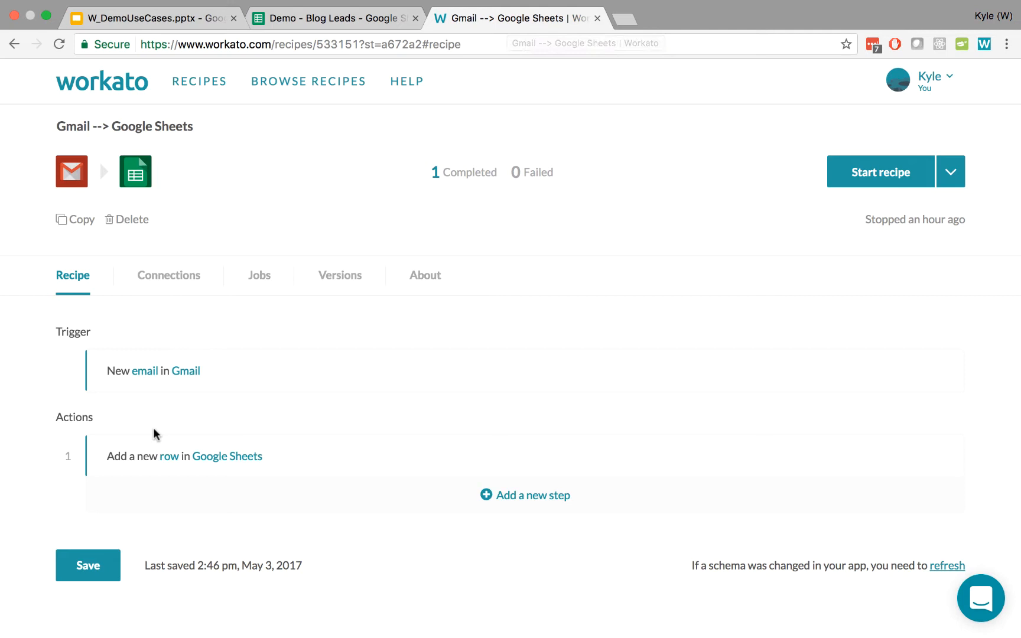
{"action": "mouse_move", "coordinate": [150, 470]}
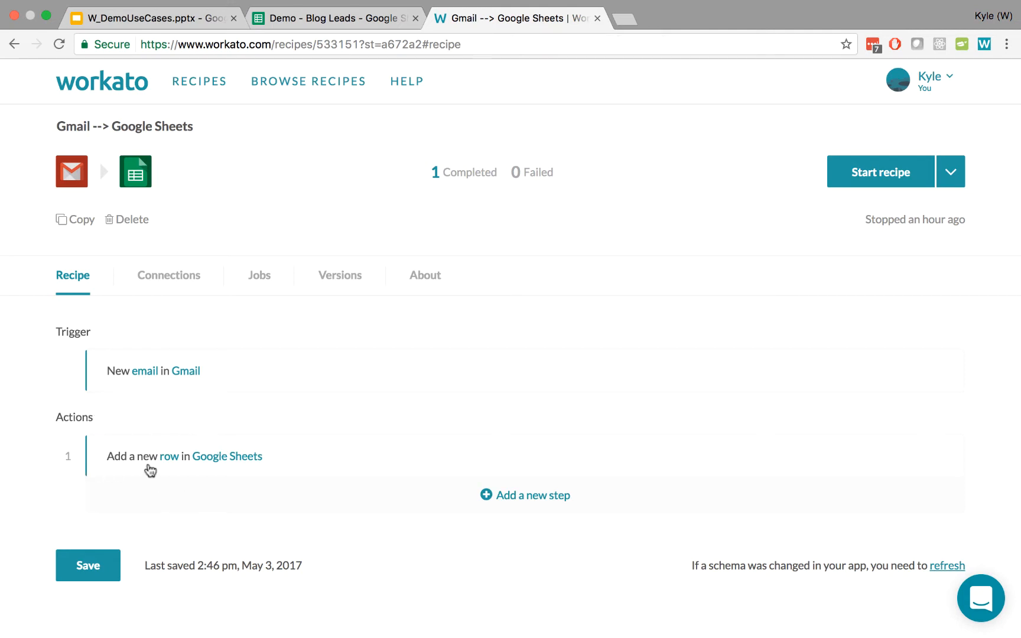
{"action": "mouse_move", "coordinate": [161, 448]}
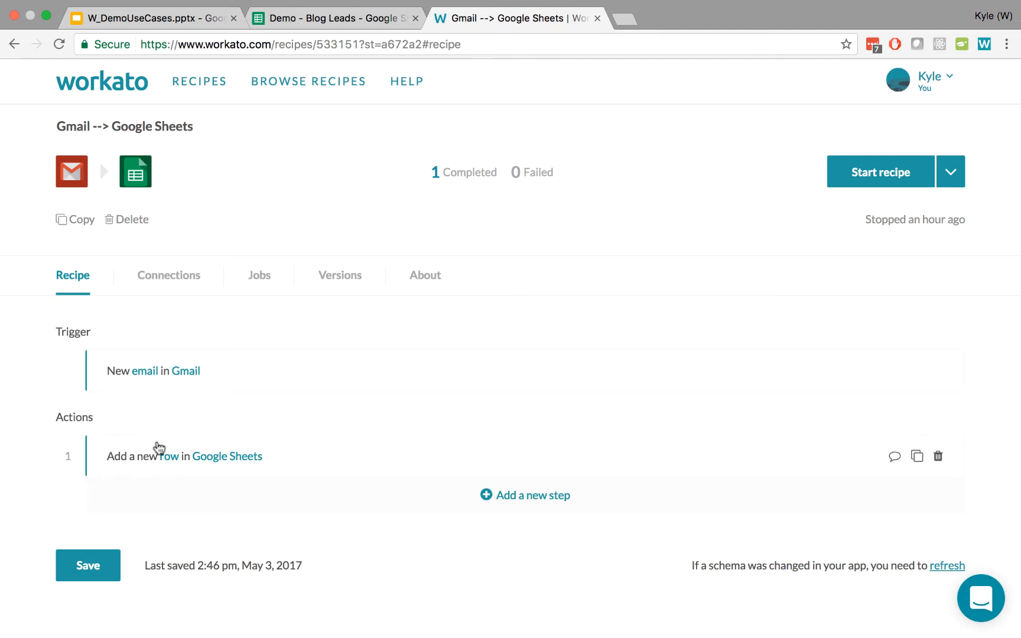
{"action": "mouse_move", "coordinate": [510, 26]}
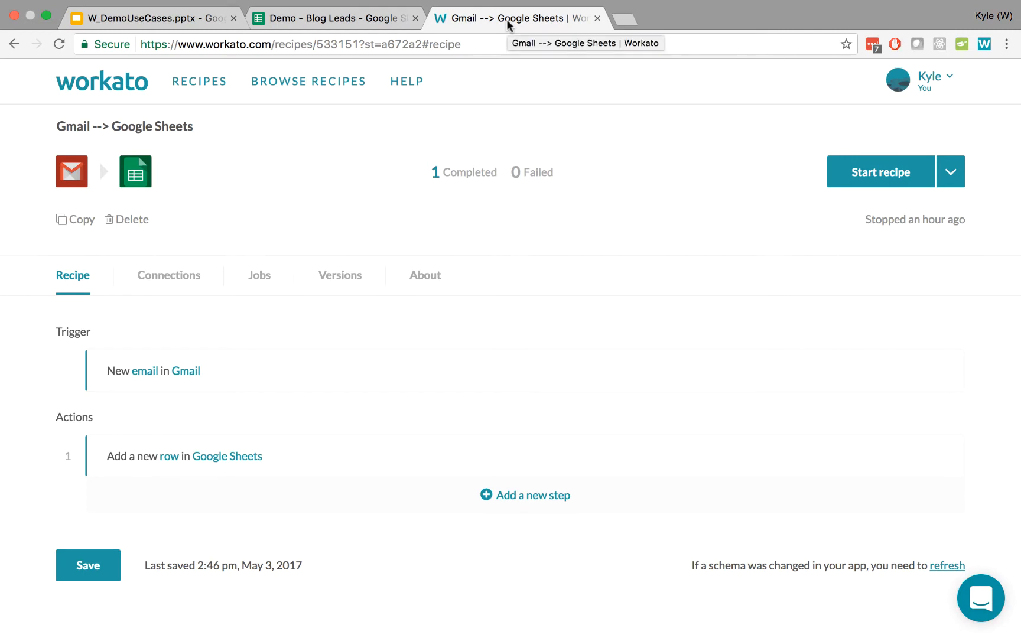
{"action": "scroll", "scroll_direction": "down", "scroll_amount": 3}
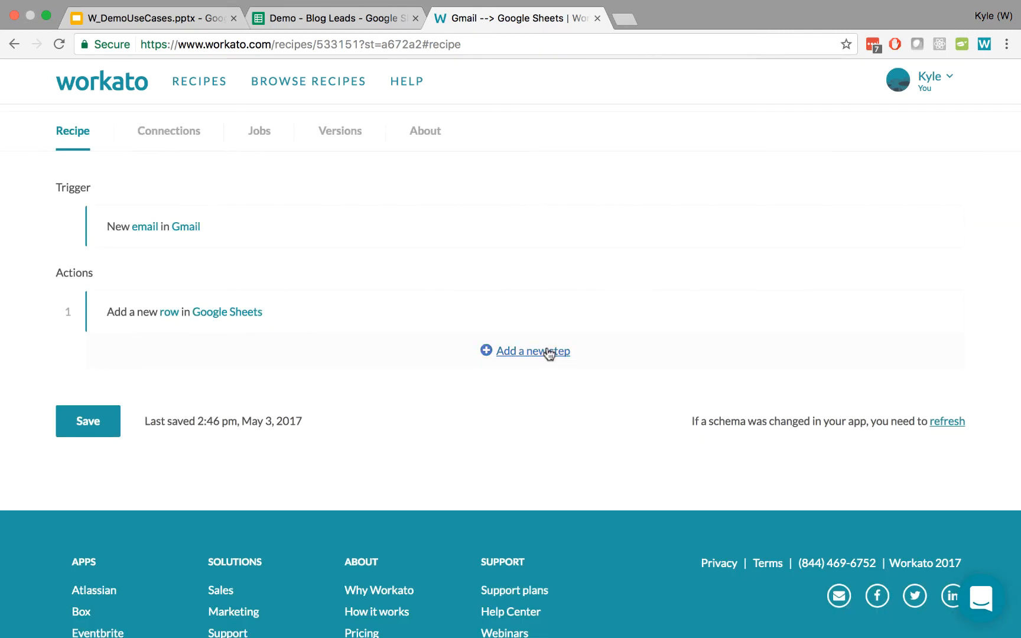
Step: Add a plain action and a conditional step, then remove the empty action inside the condition
{"action": "left_click", "coordinate": [533, 351]}
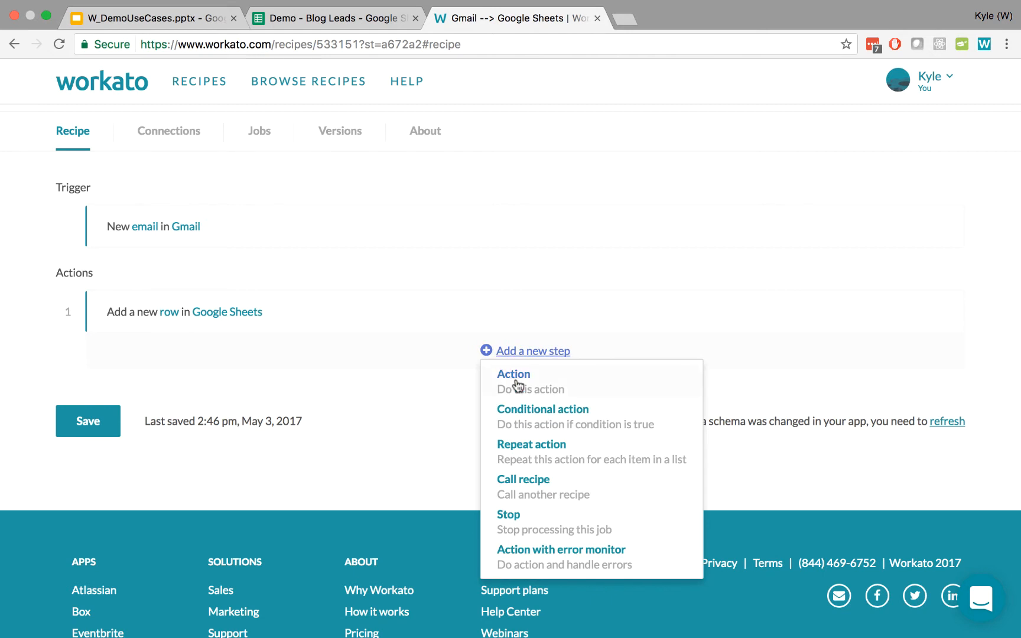
{"action": "left_click", "coordinate": [514, 373]}
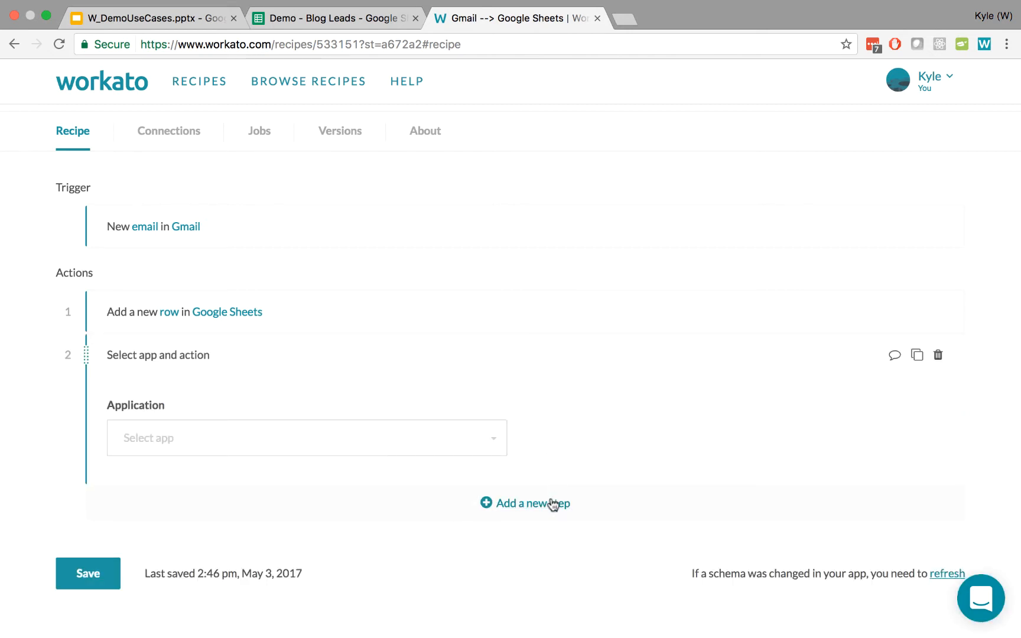
{"action": "left_click", "coordinate": [532, 502]}
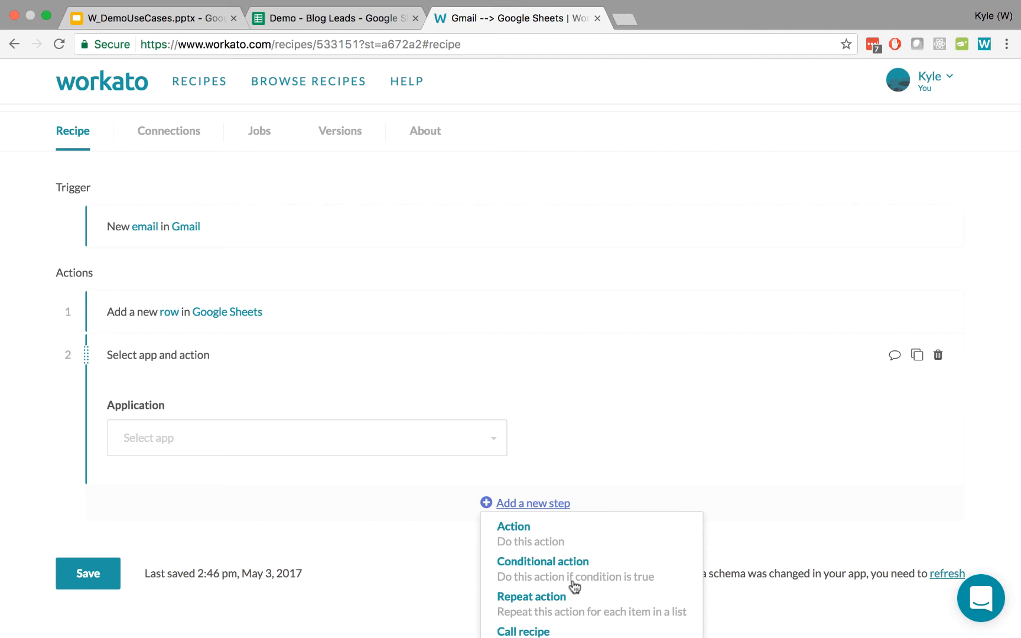
{"action": "left_click", "coordinate": [541, 561]}
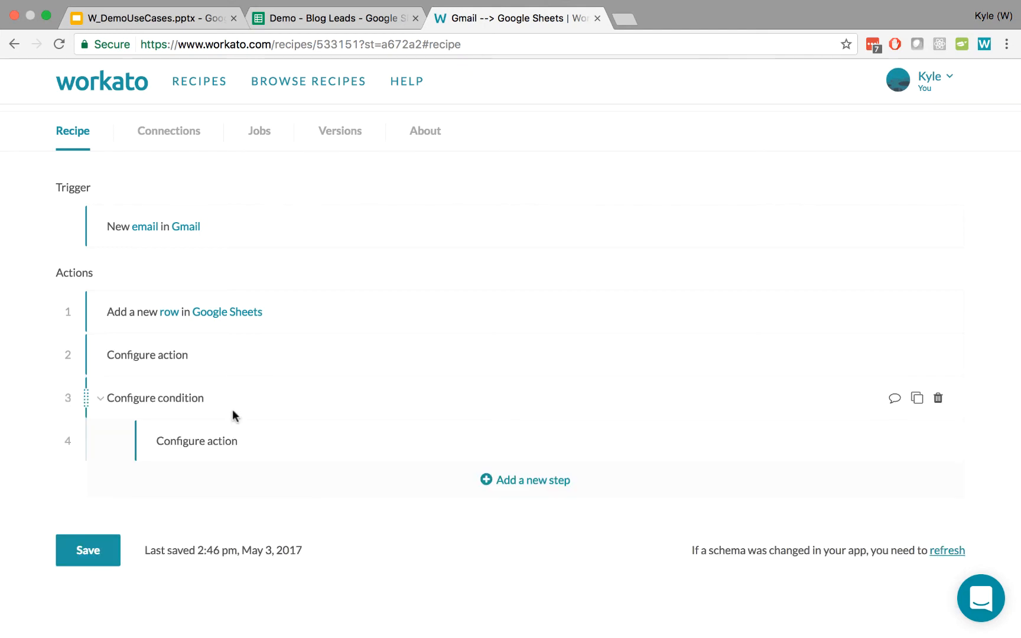
{"action": "mouse_move", "coordinate": [85, 311]}
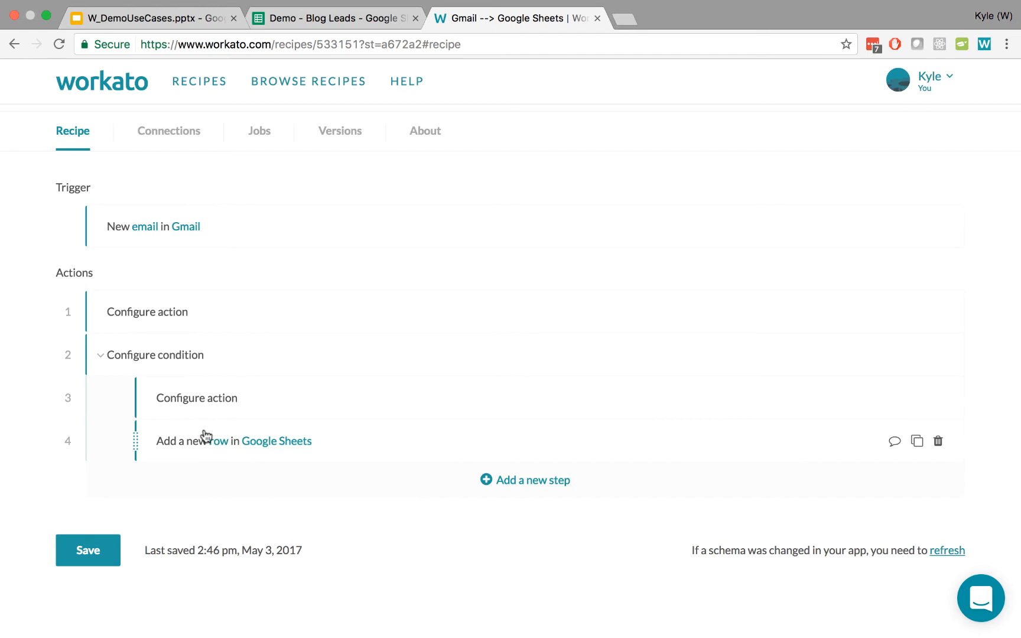
{"action": "mouse_move", "coordinate": [137, 449]}
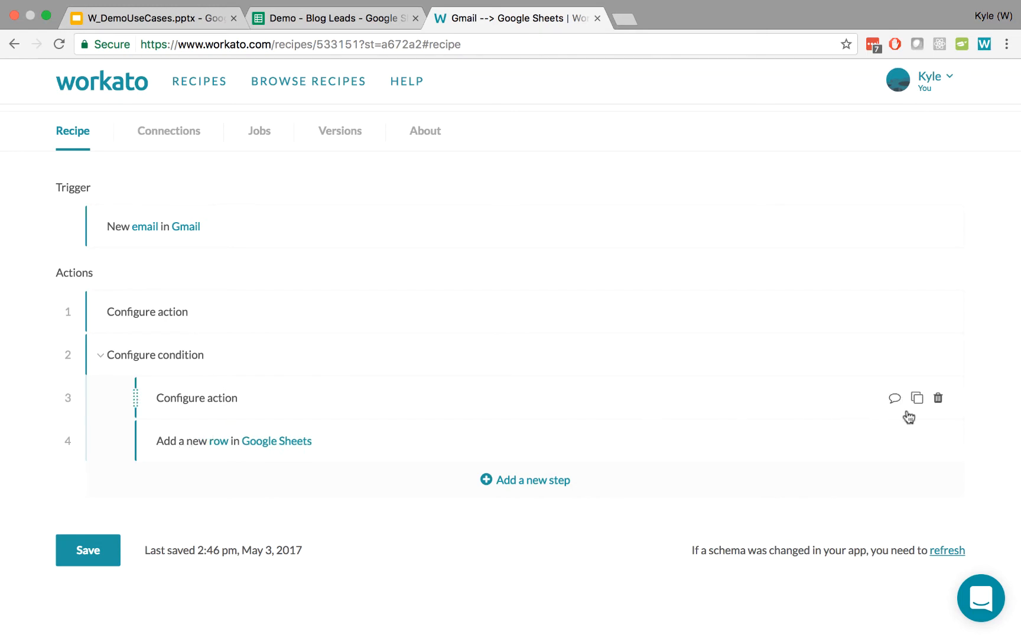
{"action": "mouse_move", "coordinate": [939, 398]}
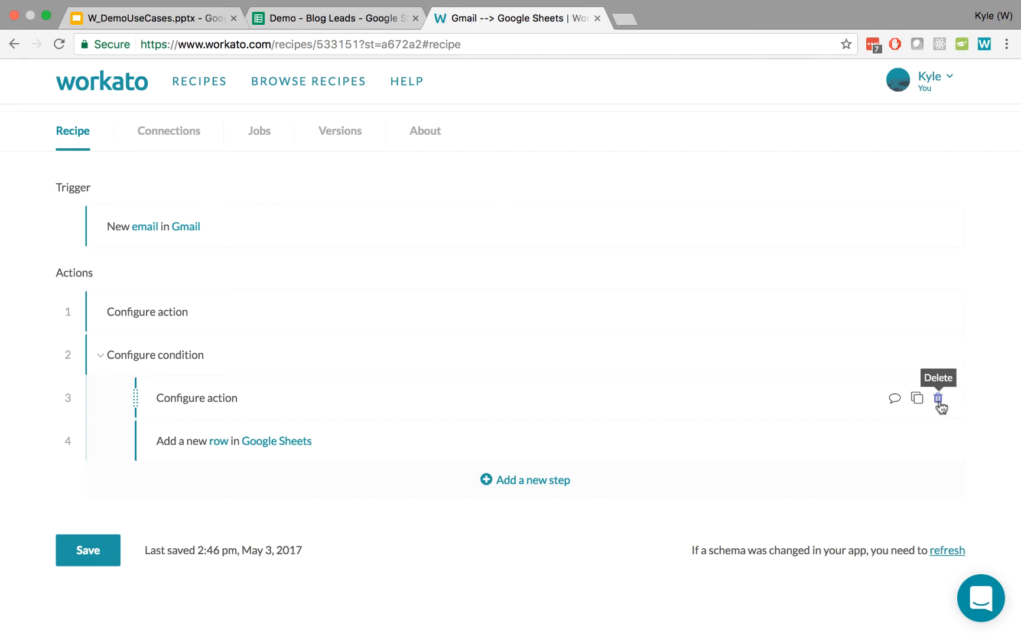
{"action": "left_click", "coordinate": [937, 399]}
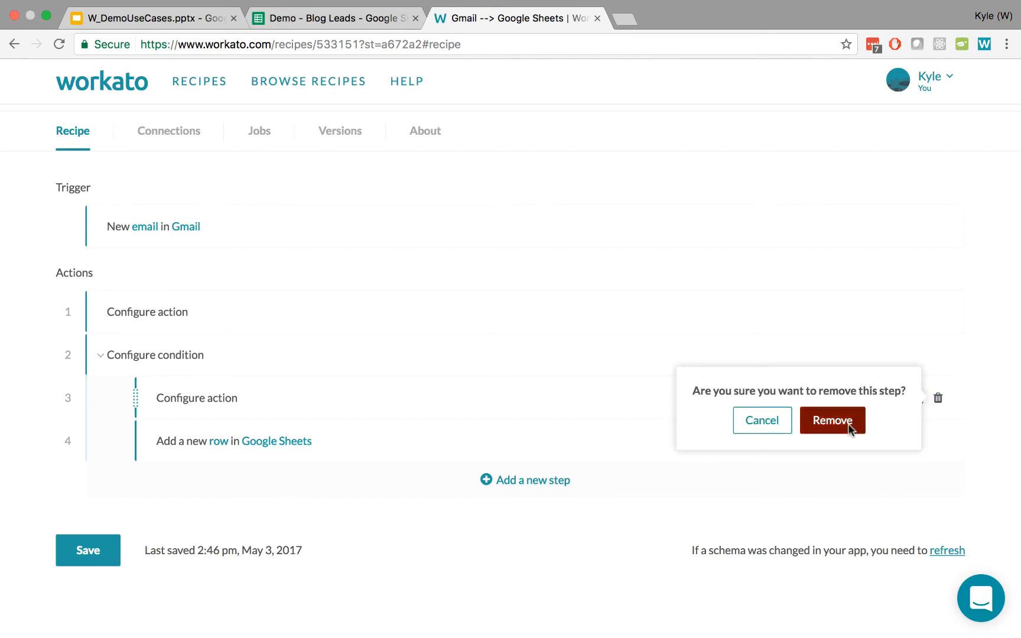
{"action": "left_click", "coordinate": [832, 420]}
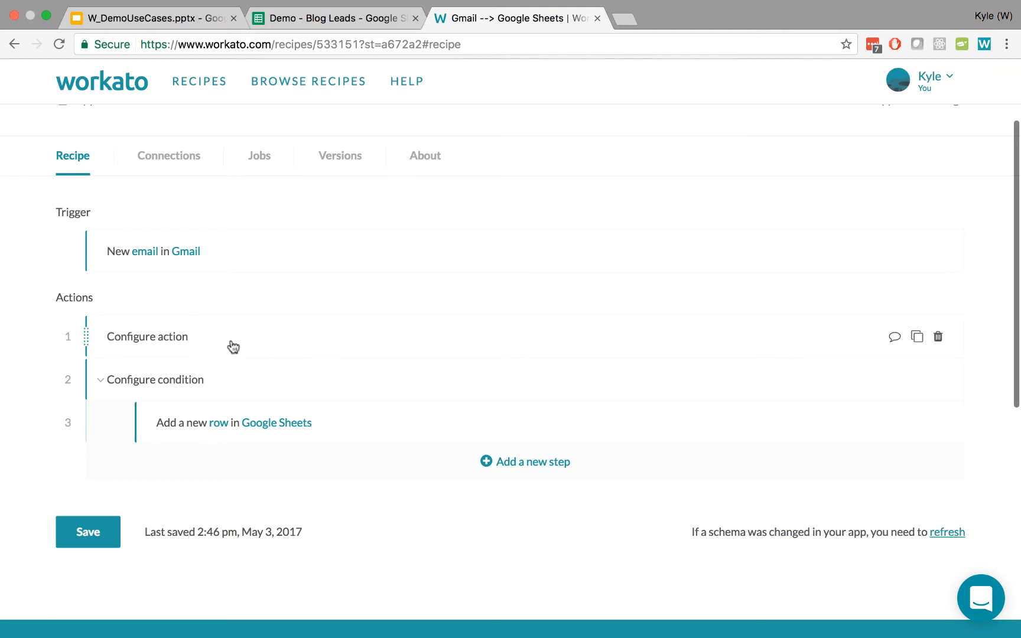
{"action": "mouse_move", "coordinate": [239, 398]}
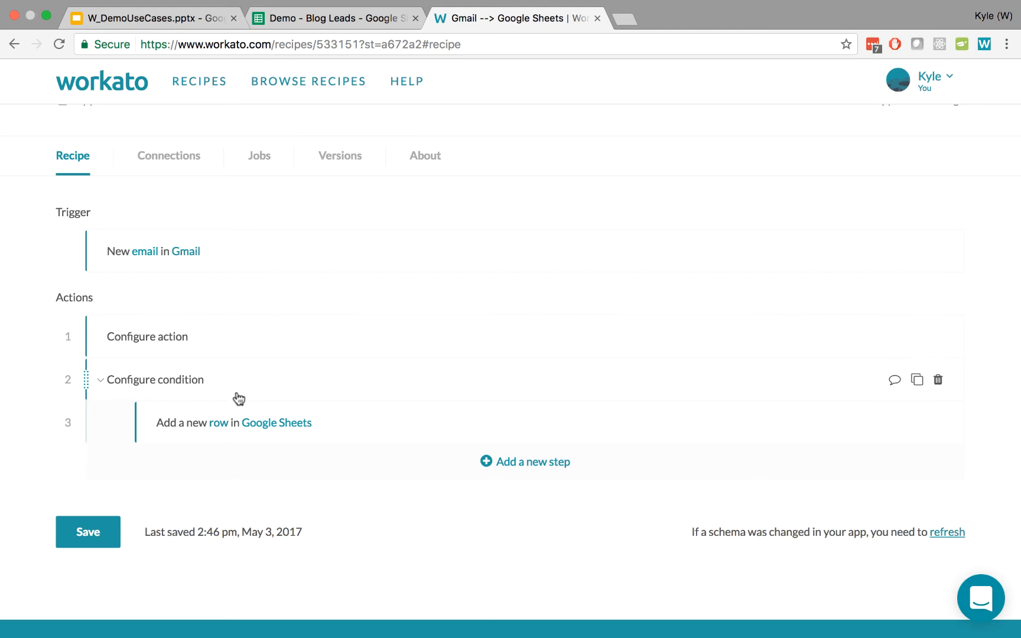
Step: Set the first action to Google Sheets 'Search rows by query' and start choosing its spreadsheet
{"action": "left_click", "coordinate": [148, 336]}
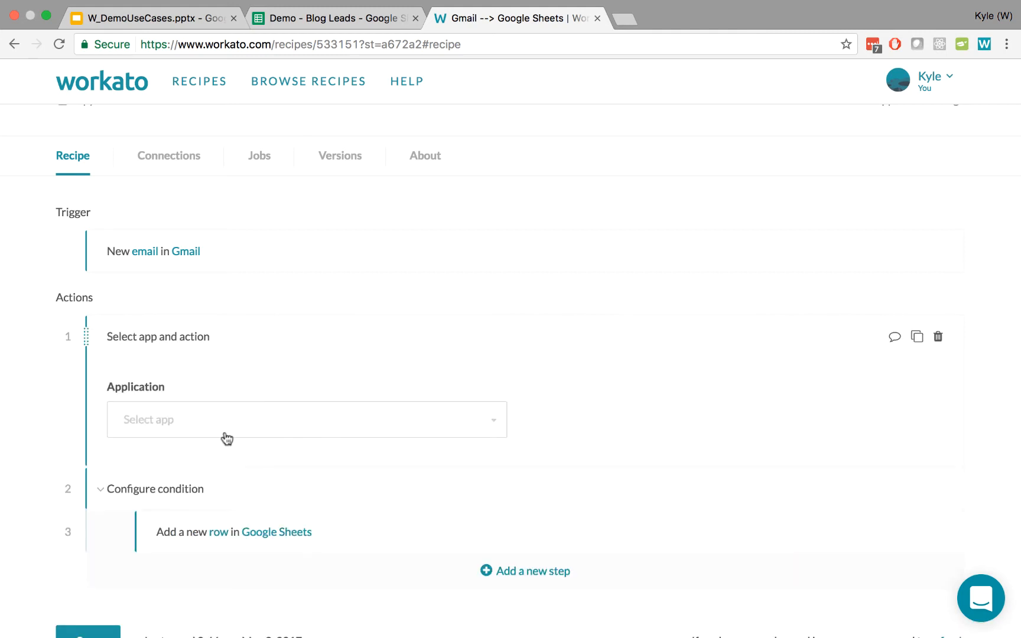
{"action": "mouse_move", "coordinate": [448, 407]}
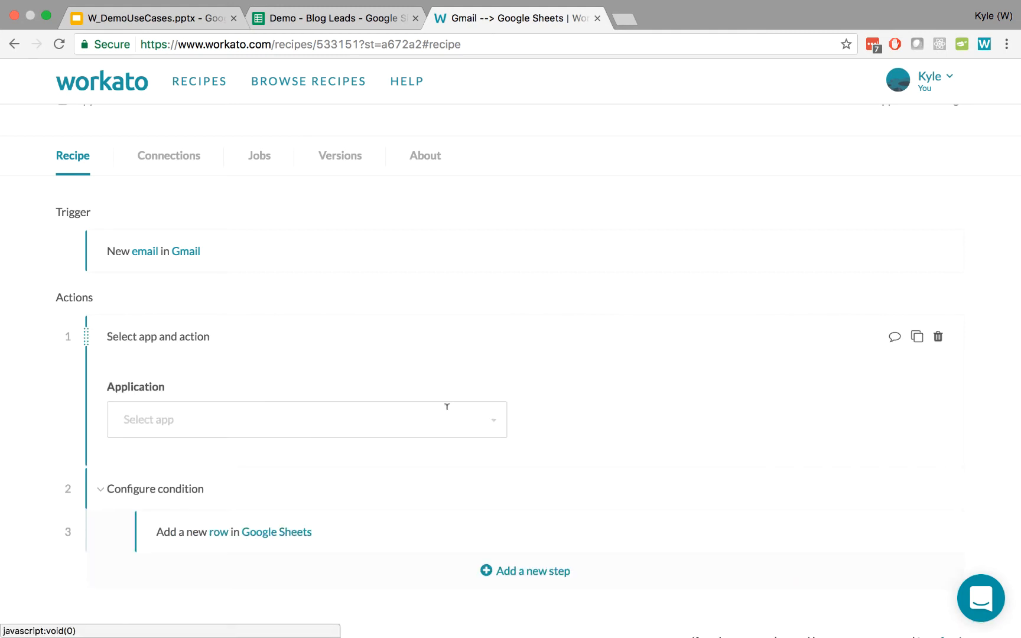
{"action": "left_click", "coordinate": [306, 419]}
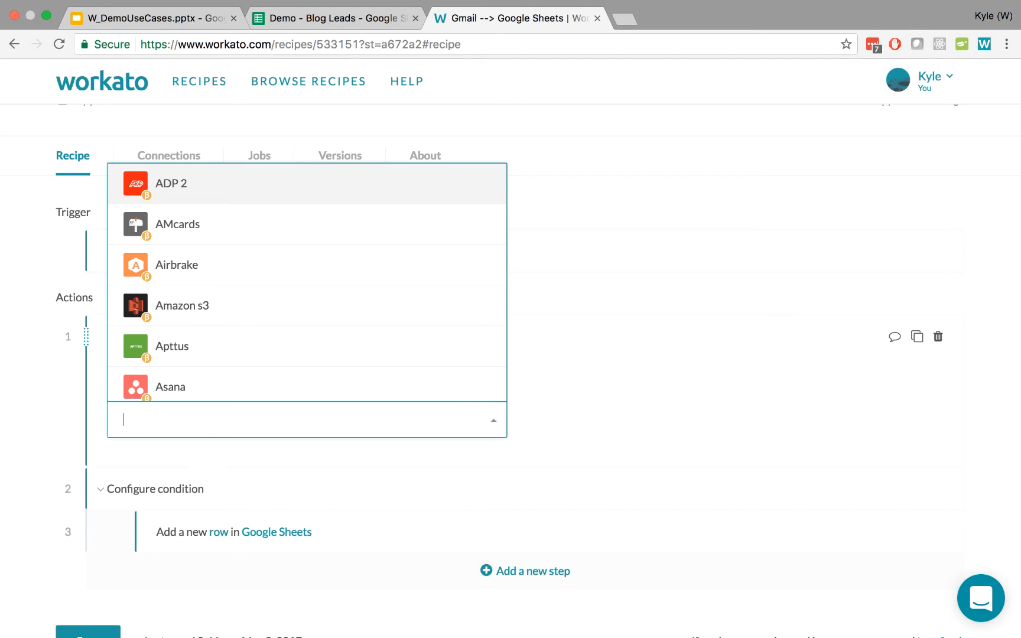
{"action": "type", "text": "google shs"}
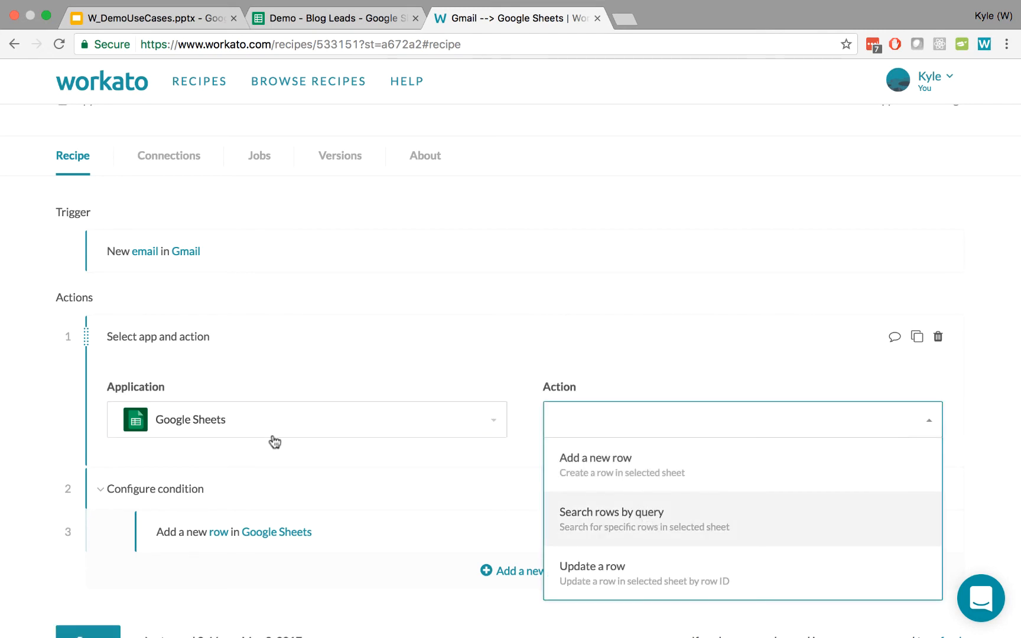
{"action": "left_click", "coordinate": [611, 519]}
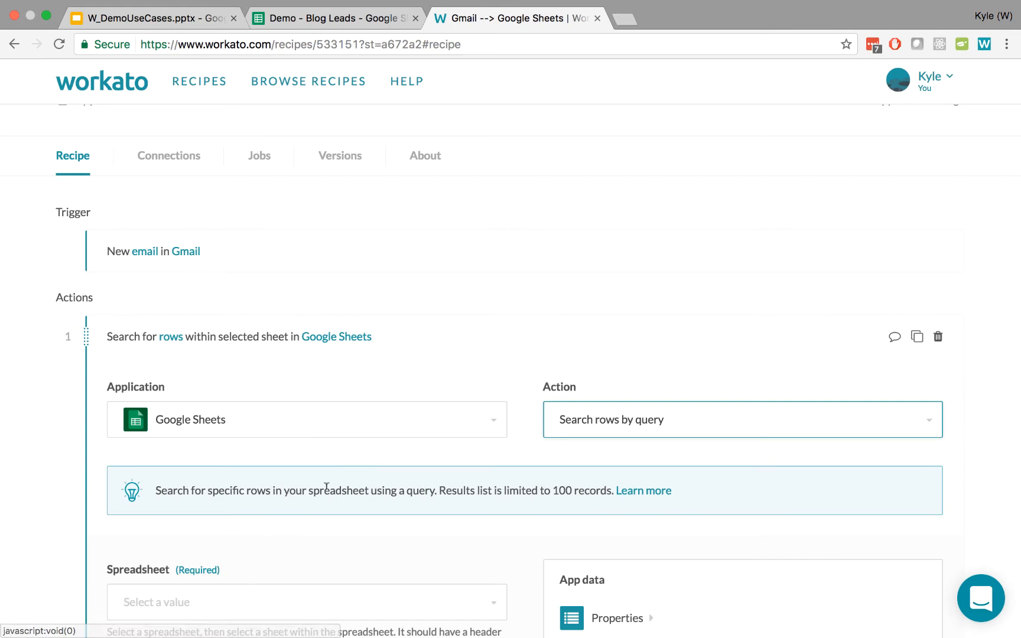
{"action": "left_click", "coordinate": [306, 602]}
{"action": "type", "text": "demo -"}
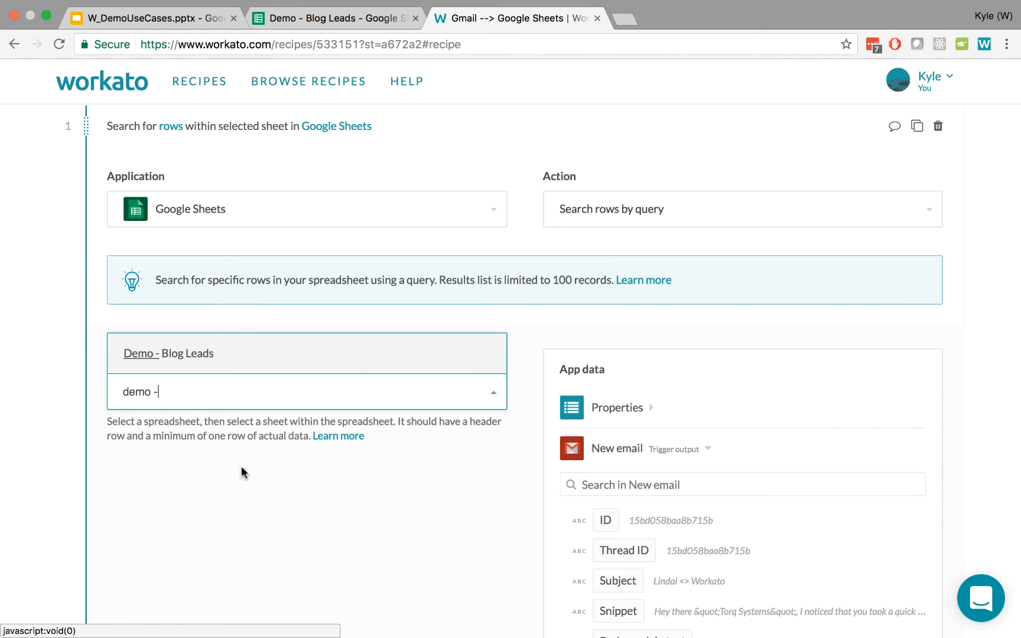
Step: Target the search at Sheet1 of the Demo - Blog Leads spreadsheet
{"action": "left_click", "coordinate": [168, 354]}
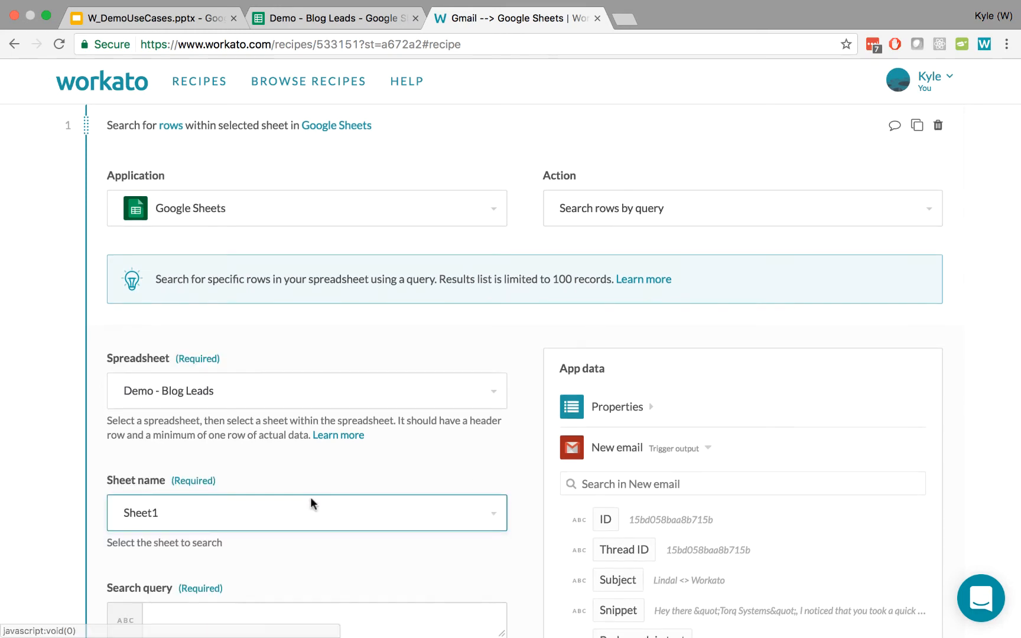
{"action": "scroll", "scroll_direction": "down", "scroll_amount": 3}
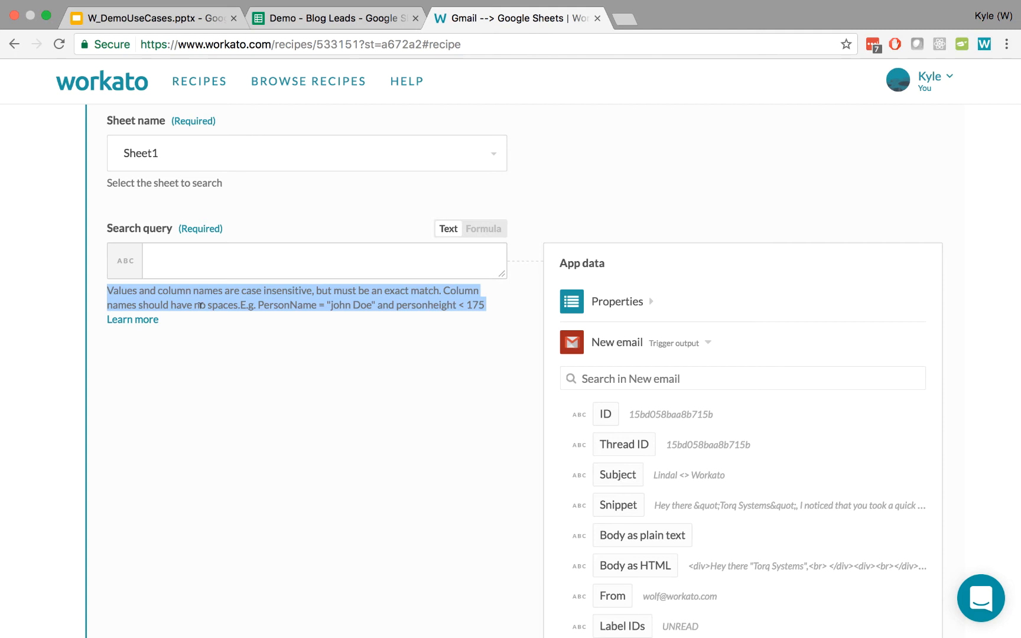
Step: Write the search query as Email = "" naming the Email column
{"action": "left_click", "coordinate": [380, 487]}
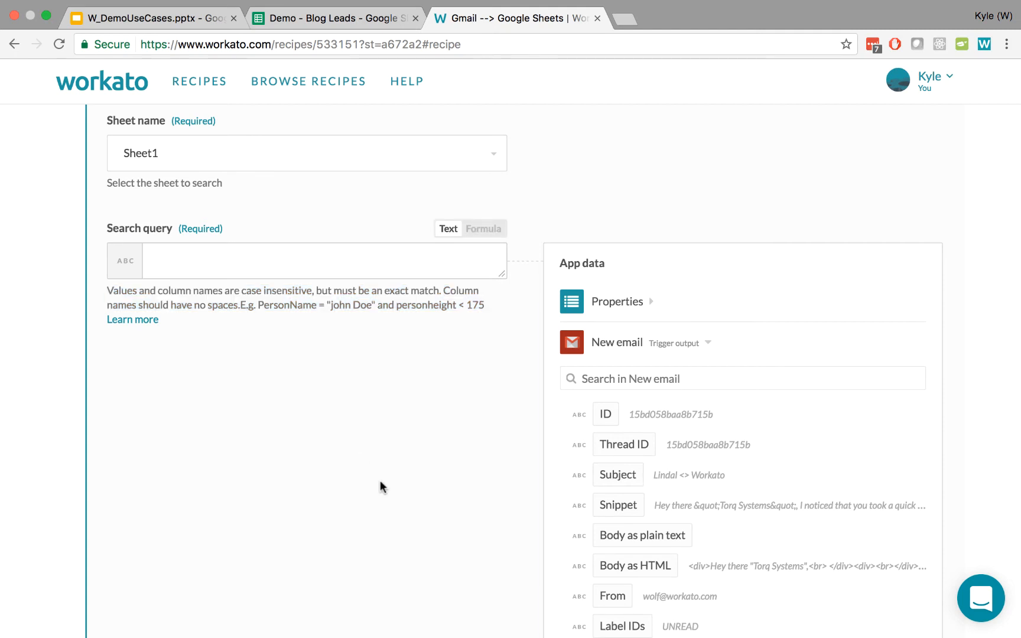
{"action": "type", "text": "Email"}
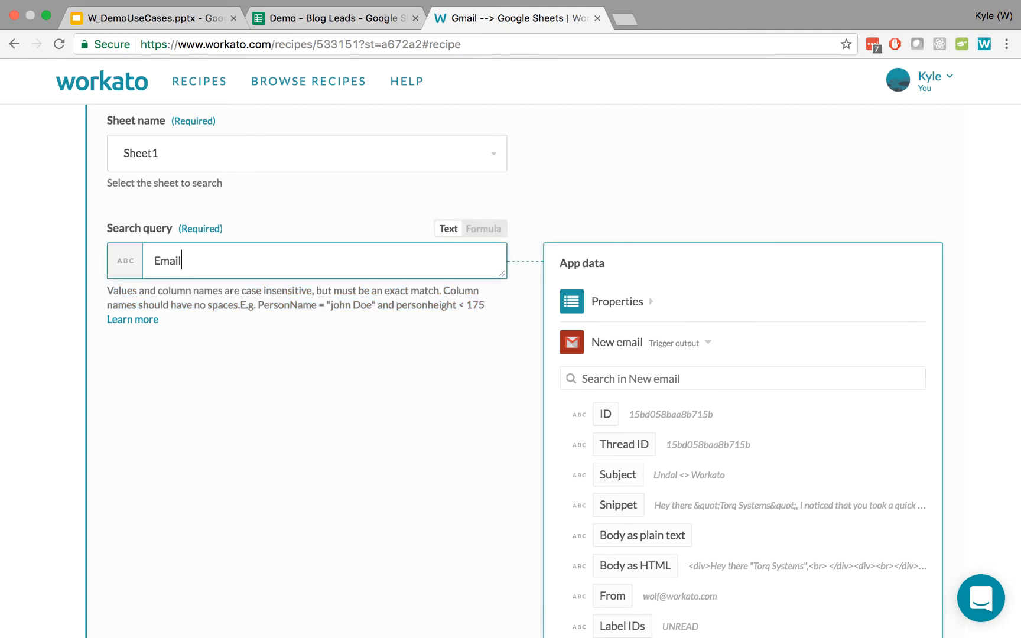
{"action": "type", "text": "=\\"}
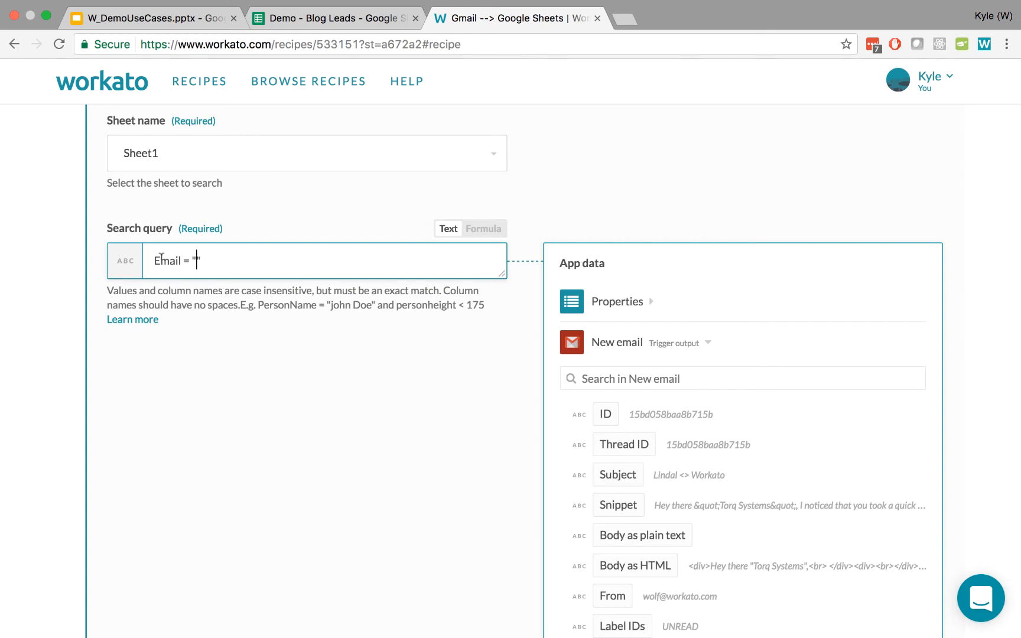
{"action": "double_click", "coordinate": [166, 260]}
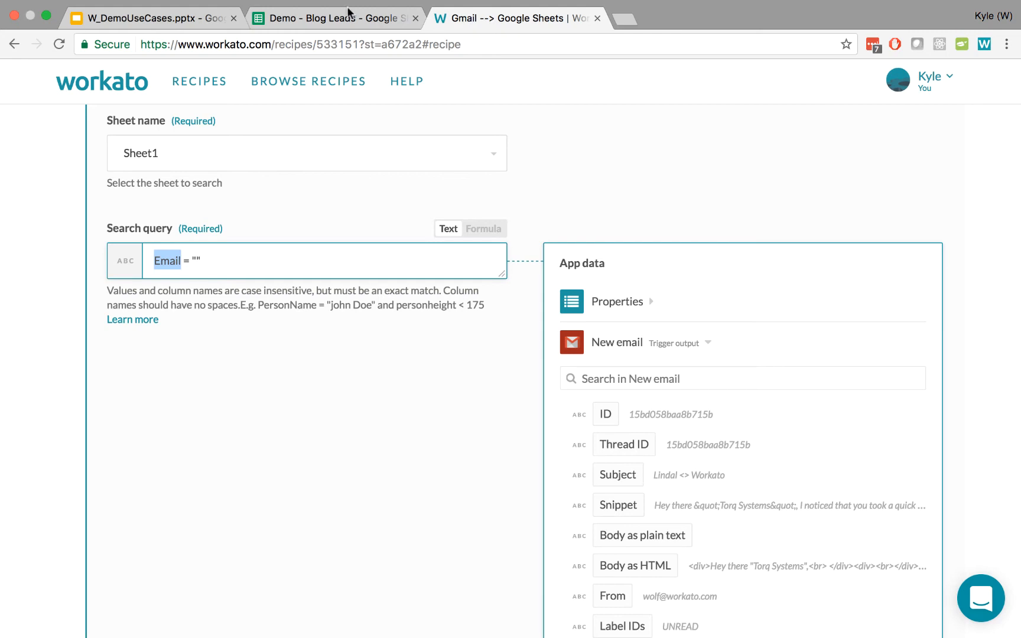
Step: Check the Email header in cell A1 of the Blog Leads sheet and return to the recipe
{"action": "left_click", "coordinate": [332, 17]}
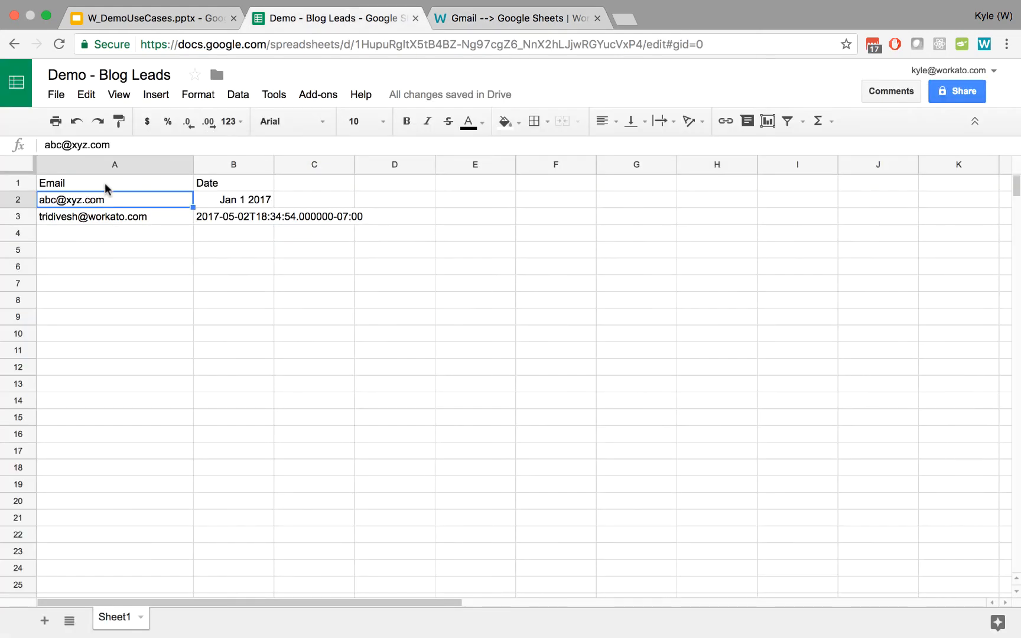
{"action": "left_click", "coordinate": [115, 183]}
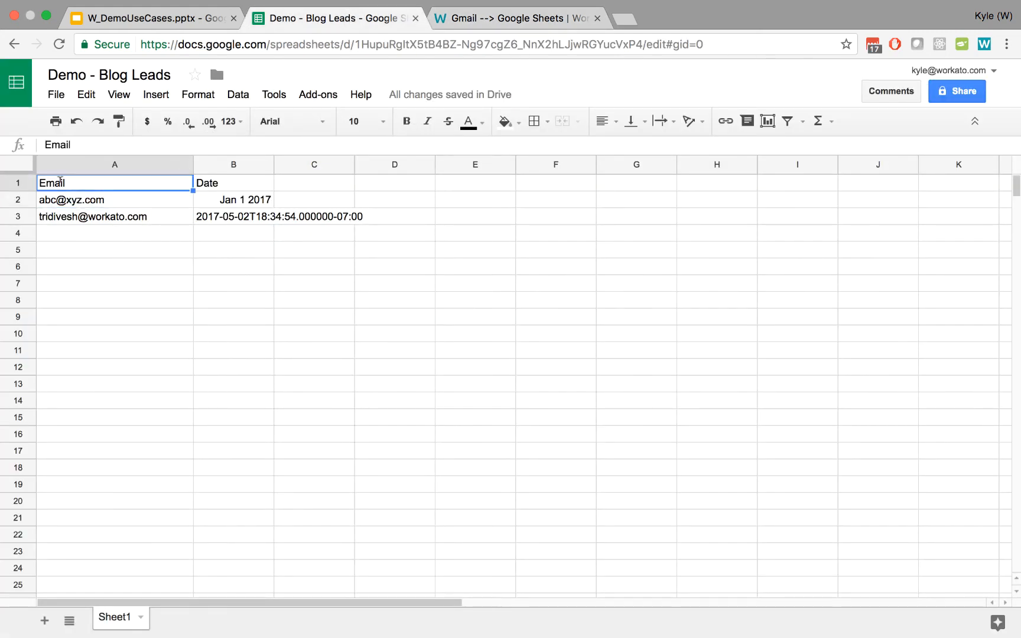
{"action": "left_click", "coordinate": [234, 216]}
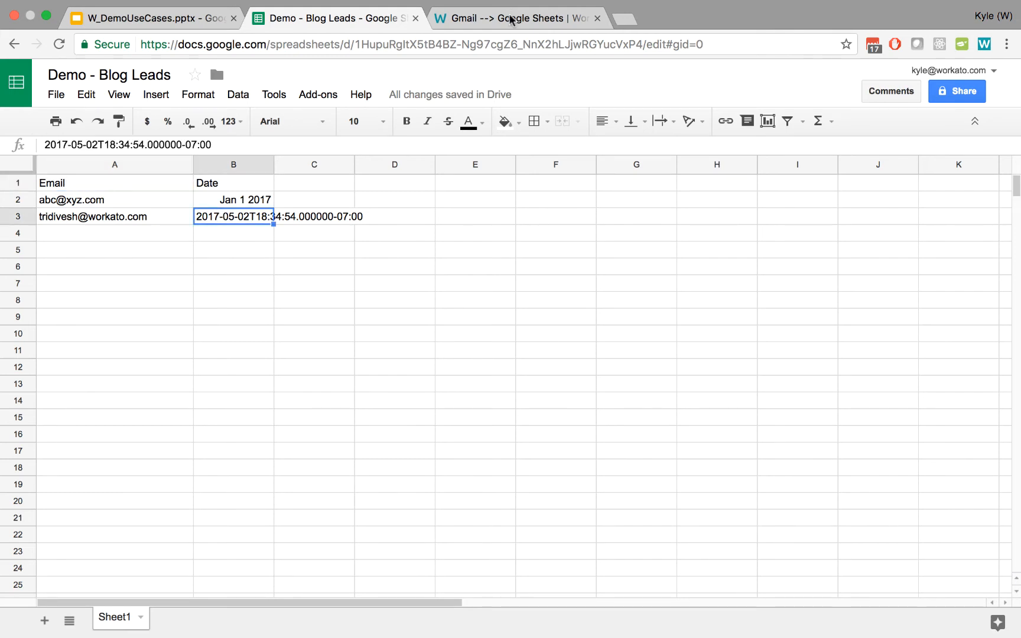
{"action": "left_click", "coordinate": [514, 18]}
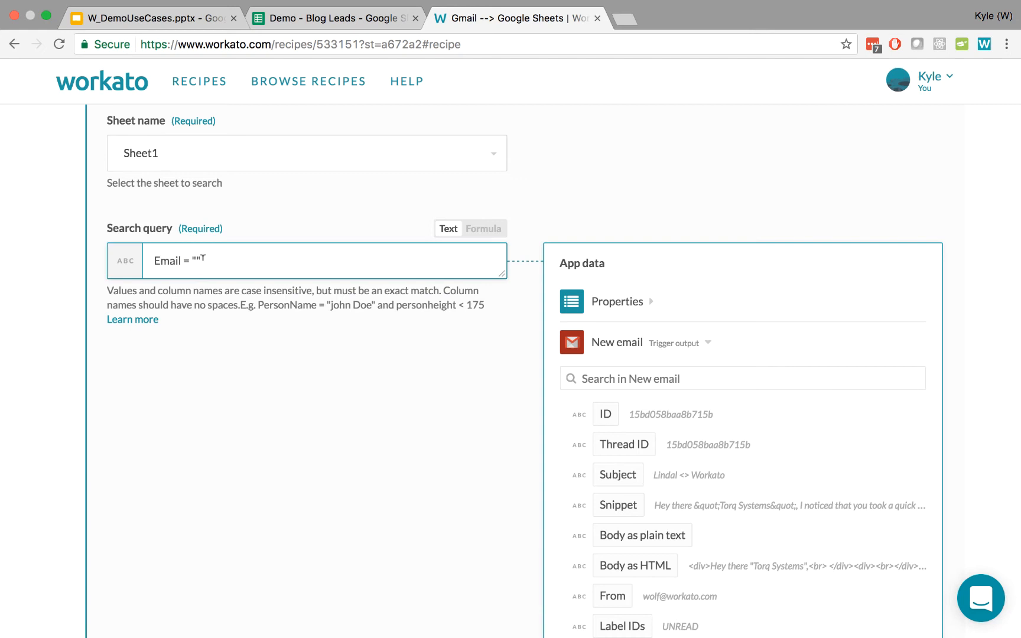
Step: Insert the new email's From address between the query's quotes
{"action": "scroll", "scroll_direction": "down", "scroll_amount": 3}
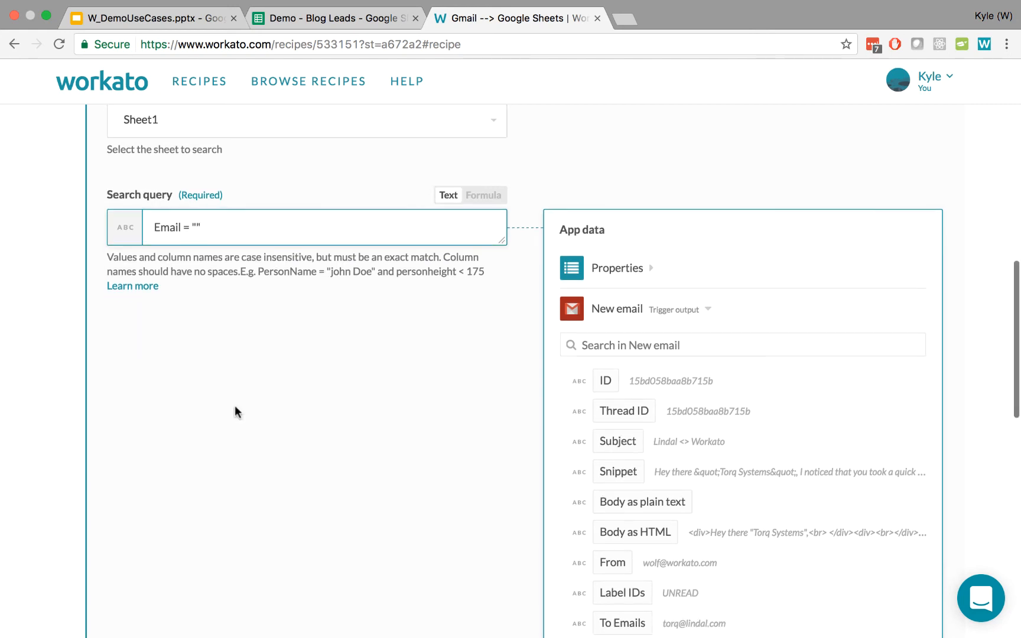
{"action": "scroll", "scroll_direction": "down", "scroll_amount": 3}
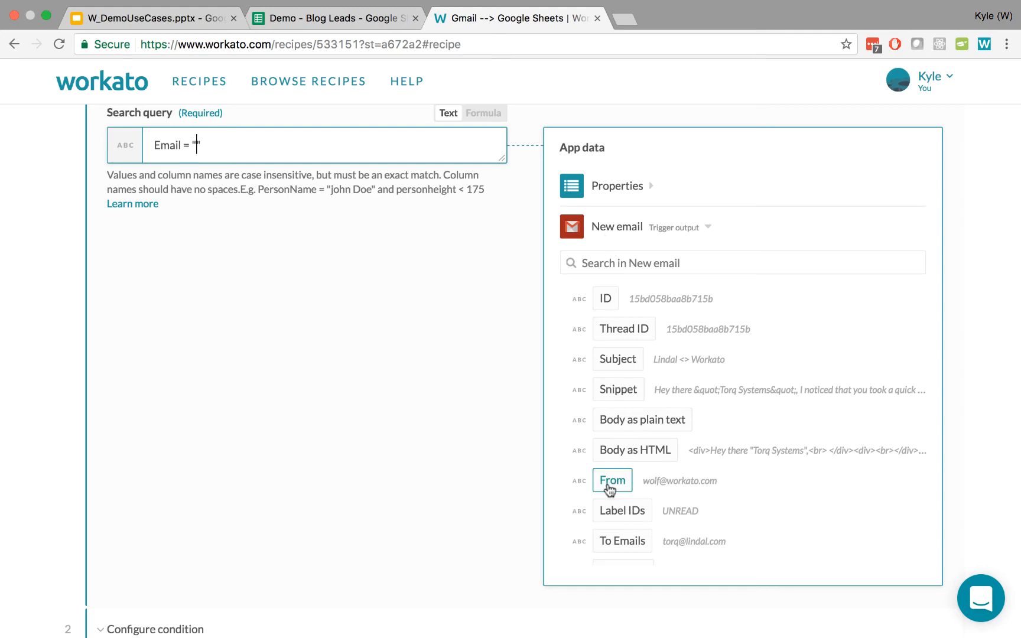
{"action": "left_click", "coordinate": [611, 481]}
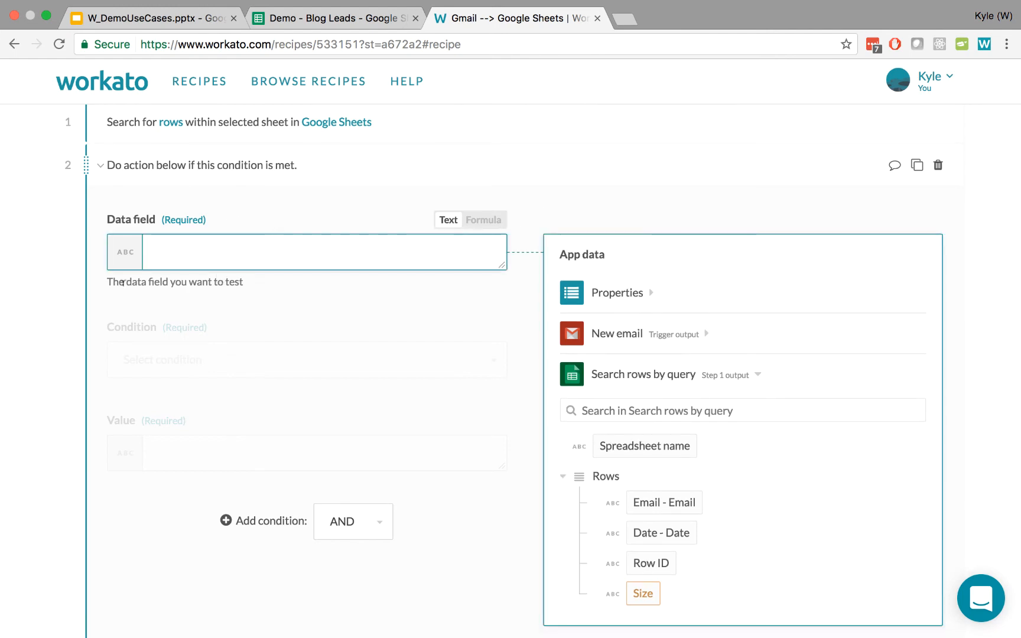
{"action": "mouse_move", "coordinate": [202, 295]}
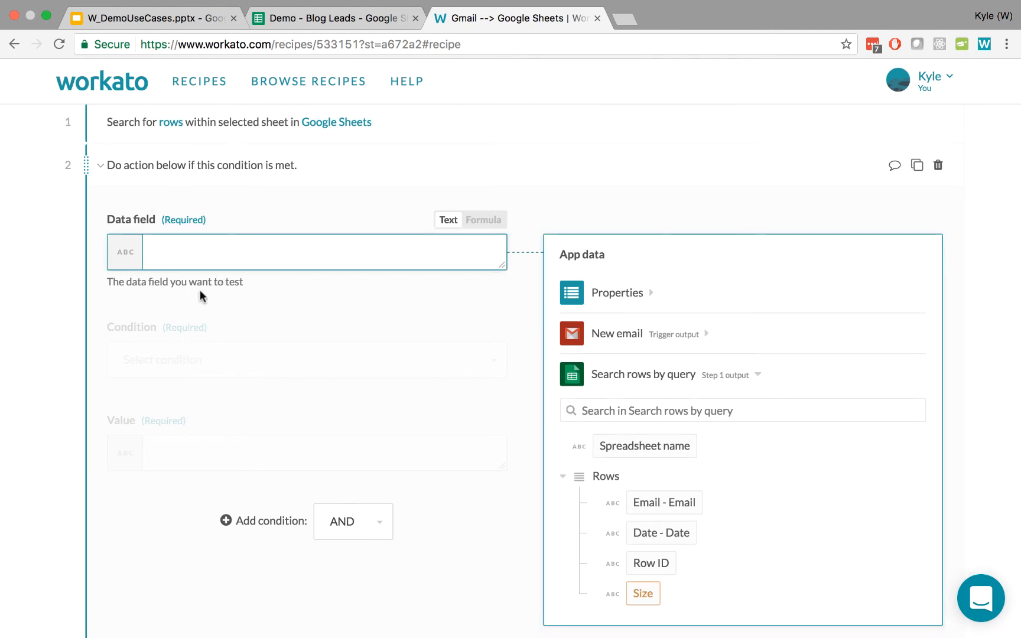
Step: Make the condition check that the searched Email - Email value is not present
{"action": "scroll", "scroll_direction": "down", "scroll_amount": 3}
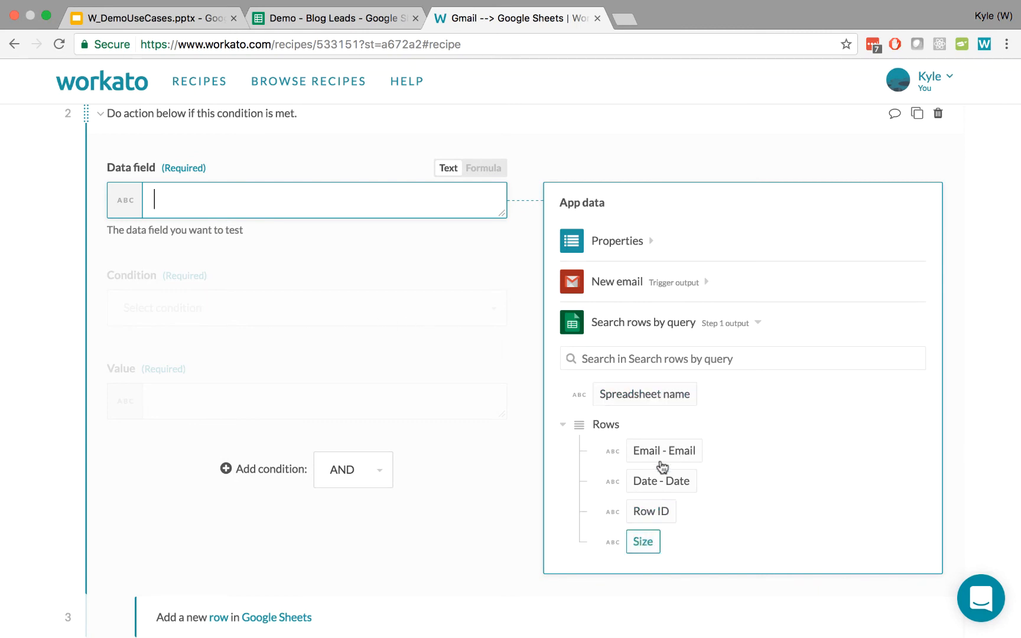
{"action": "left_click", "coordinate": [663, 450]}
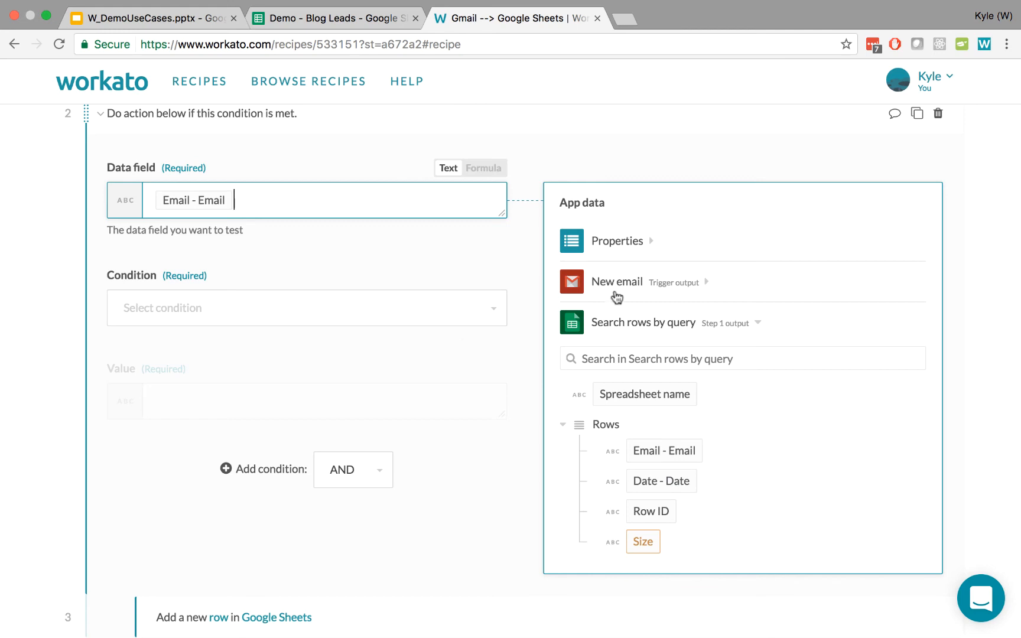
{"action": "mouse_move", "coordinate": [730, 333]}
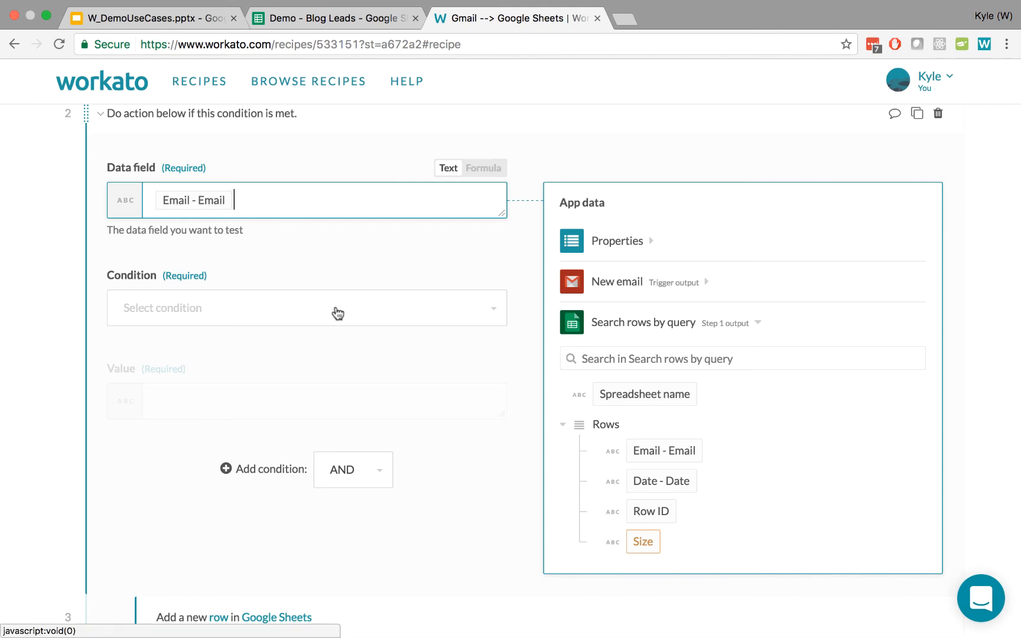
{"action": "left_click", "coordinate": [306, 309]}
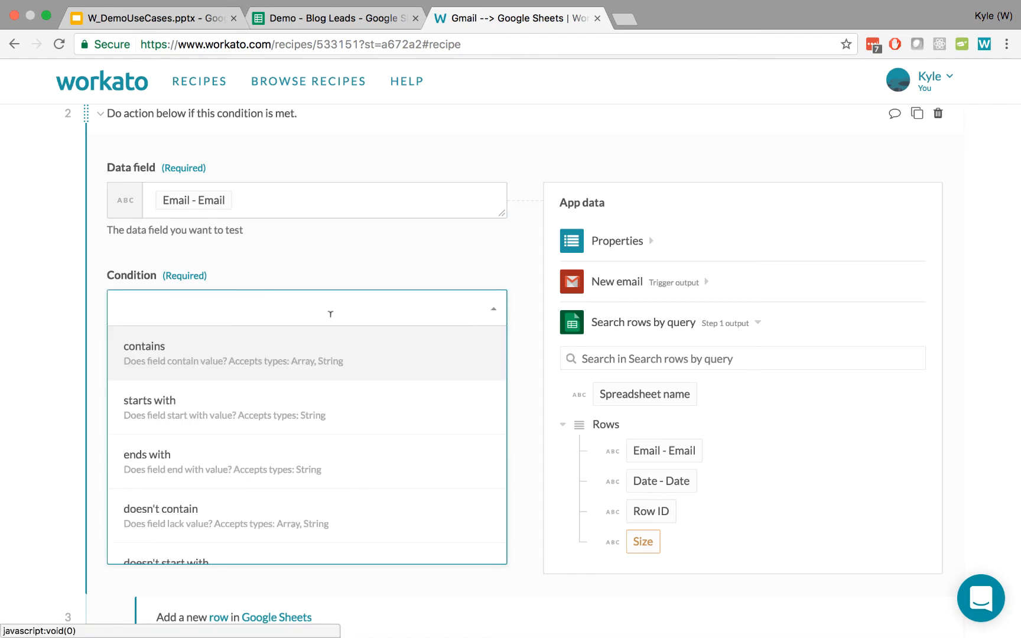
{"action": "type", "text": "n"}
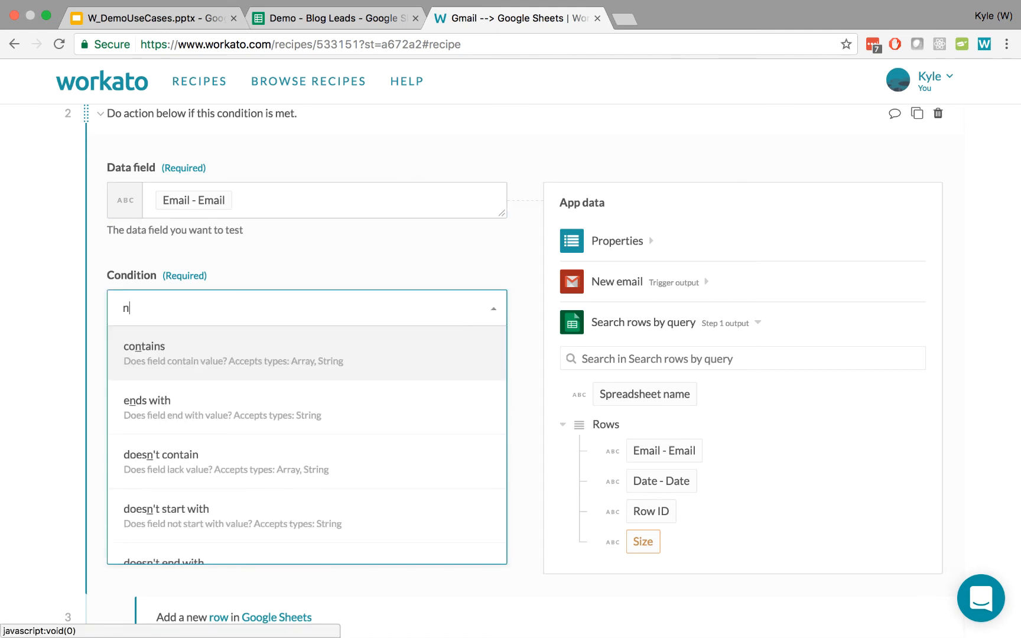
{"action": "type", "text": "ot present"}
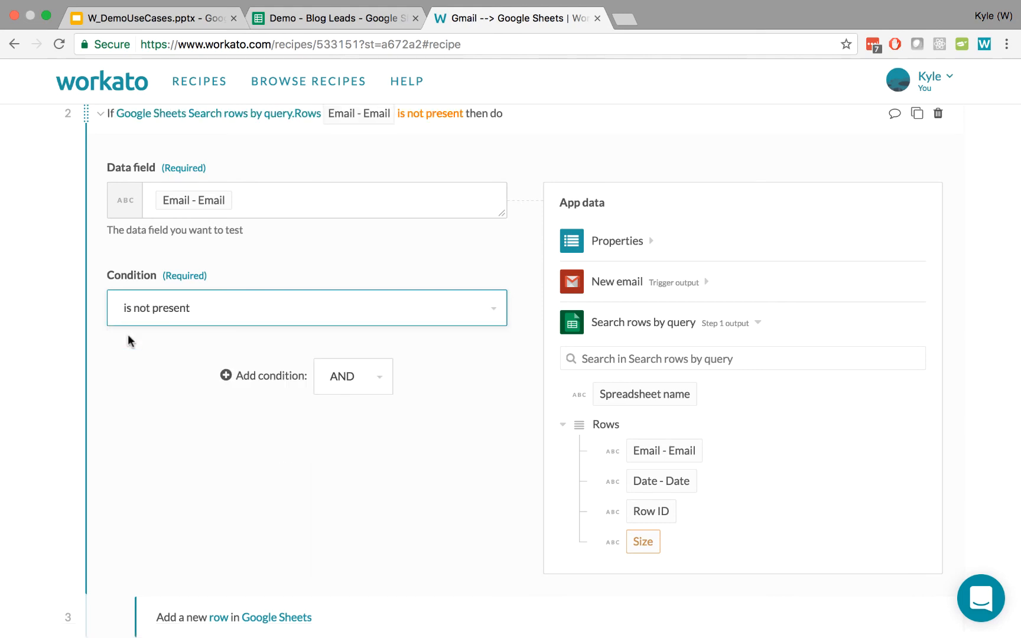
Step: Collapse the condition step and return to the top of the recipe
{"action": "scroll", "scroll_direction": "up", "scroll_amount": 3}
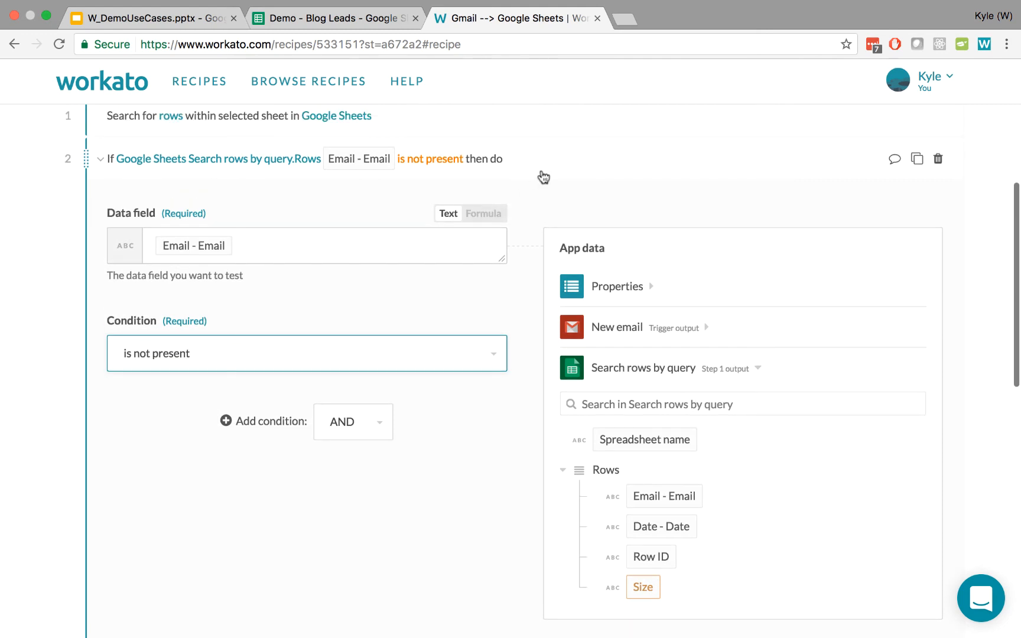
{"action": "left_click", "coordinate": [101, 158]}
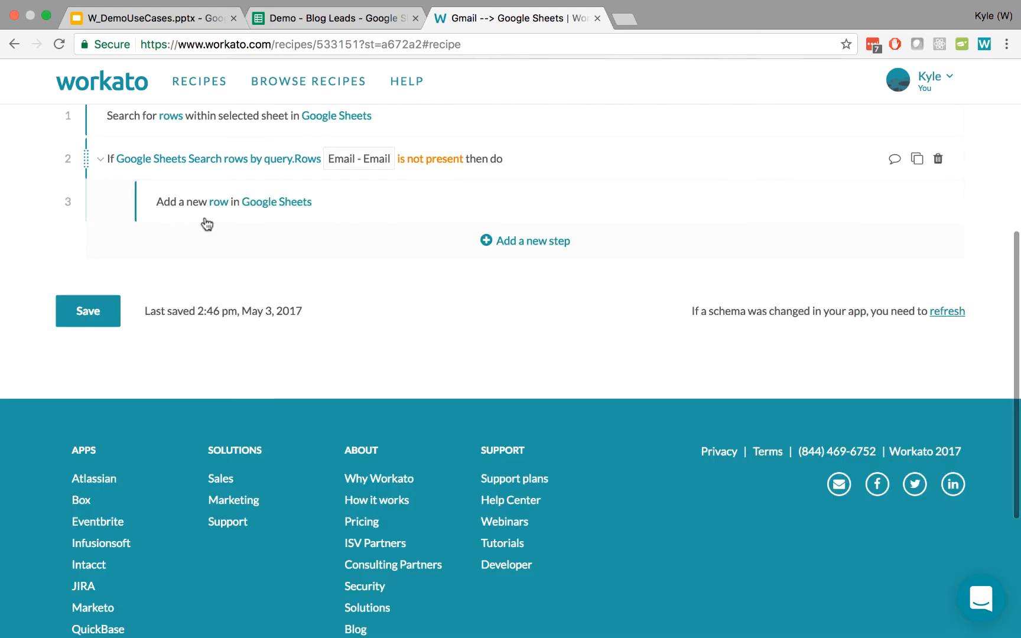
{"action": "scroll", "scroll_direction": "up", "scroll_amount": 3}
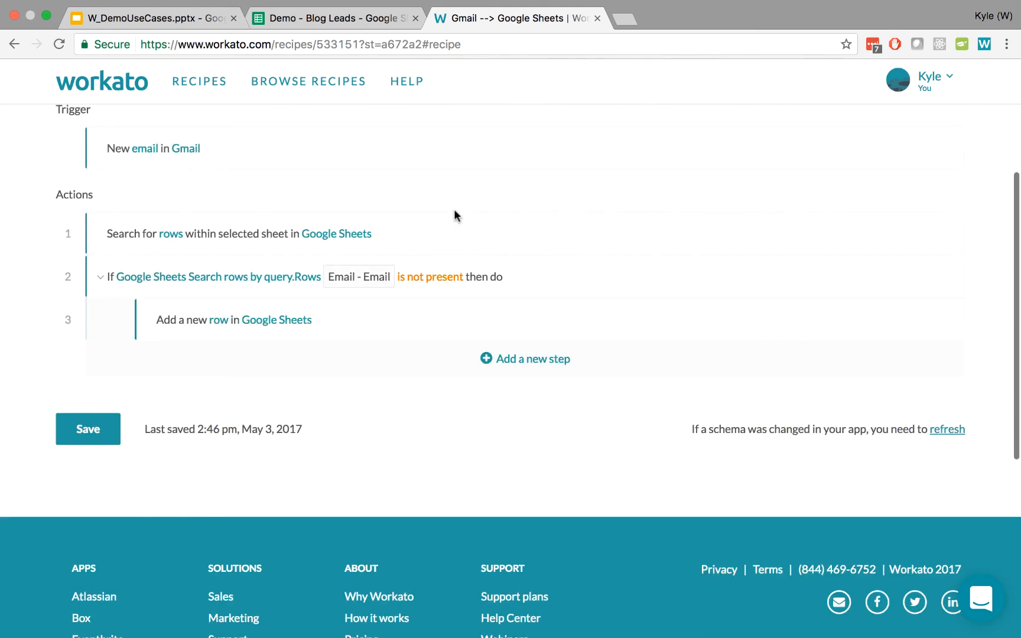
{"action": "scroll", "scroll_direction": "up", "scroll_amount": 3}
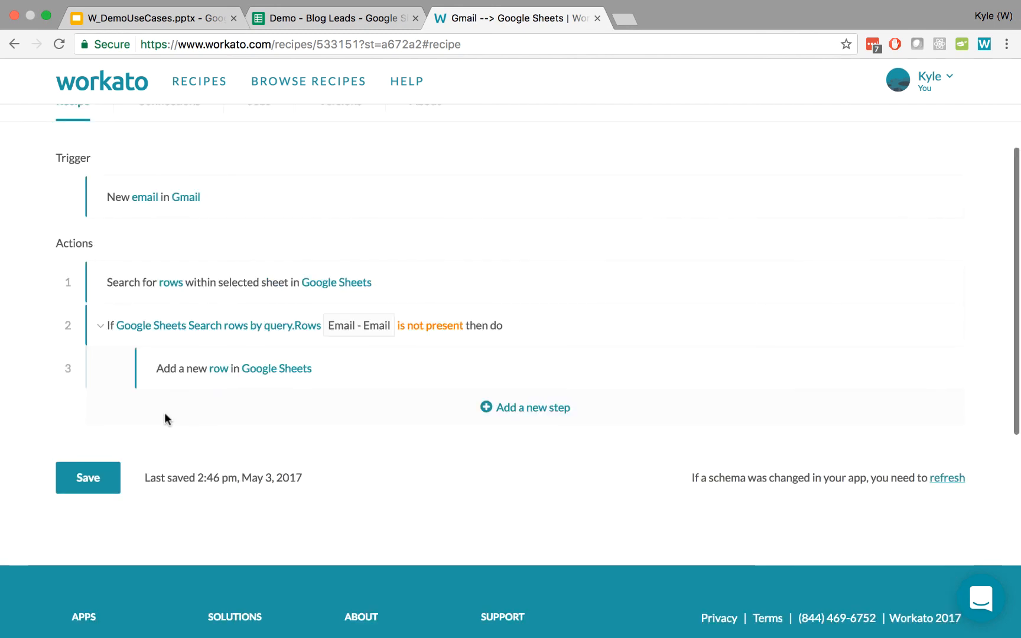
Step: Save the recipe and rerun the 2:47 pm Gmail job from its jobs list
{"action": "left_click", "coordinate": [87, 478]}
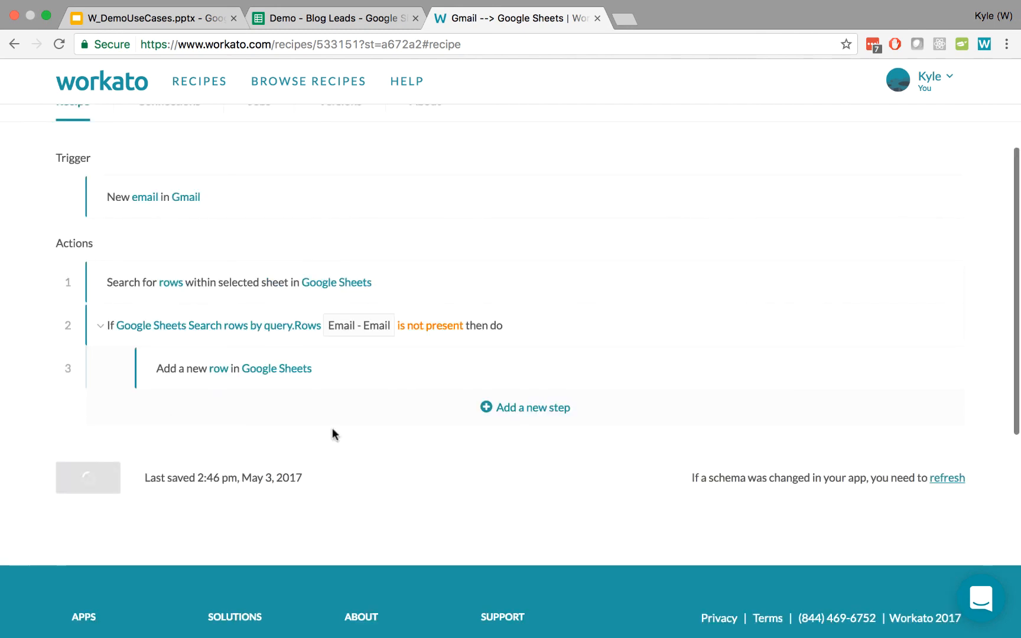
{"action": "scroll", "scroll_direction": "up", "scroll_amount": 3}
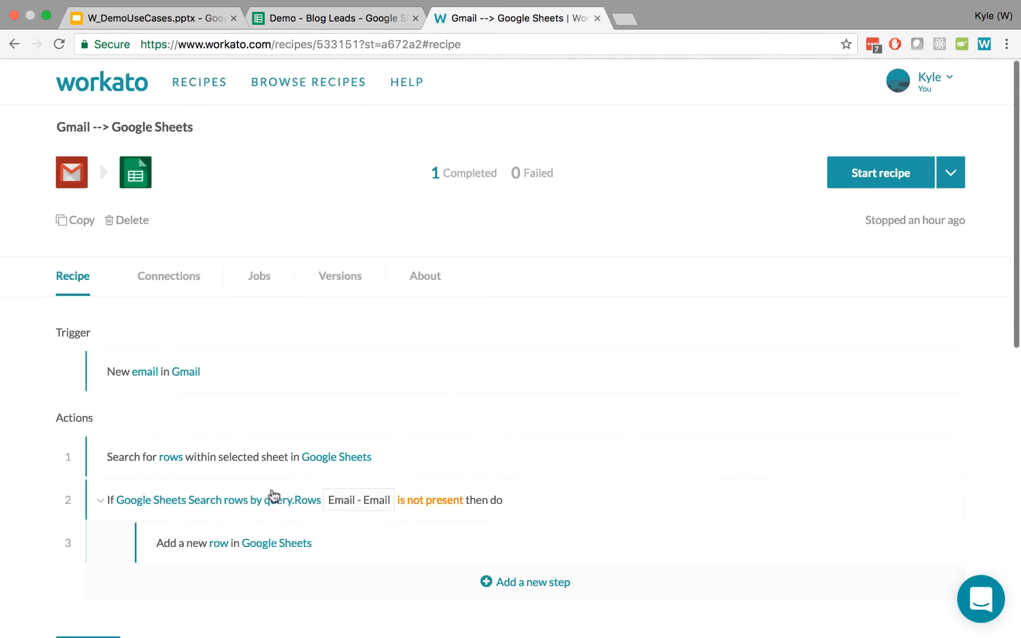
{"action": "left_click", "coordinate": [258, 275]}
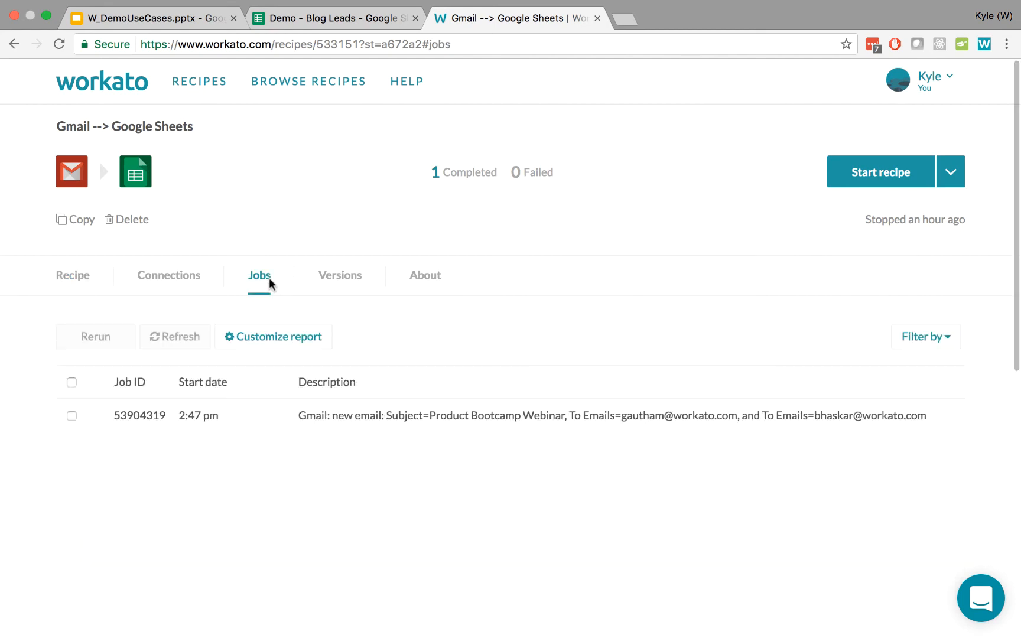
{"action": "mouse_move", "coordinate": [73, 422]}
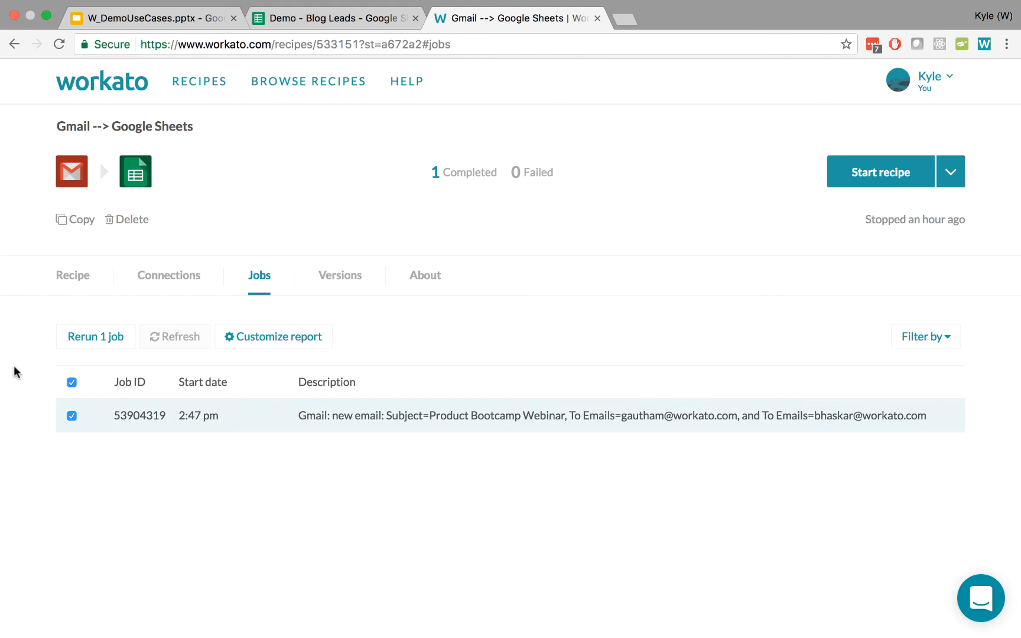
{"action": "mouse_move", "coordinate": [375, 467]}
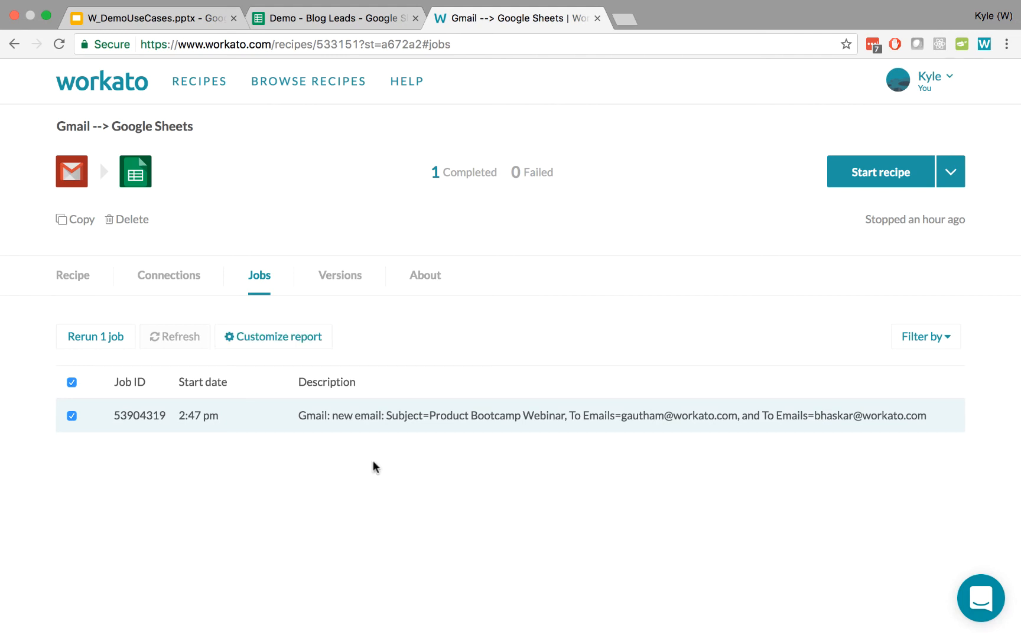
{"action": "mouse_move", "coordinate": [289, 431]}
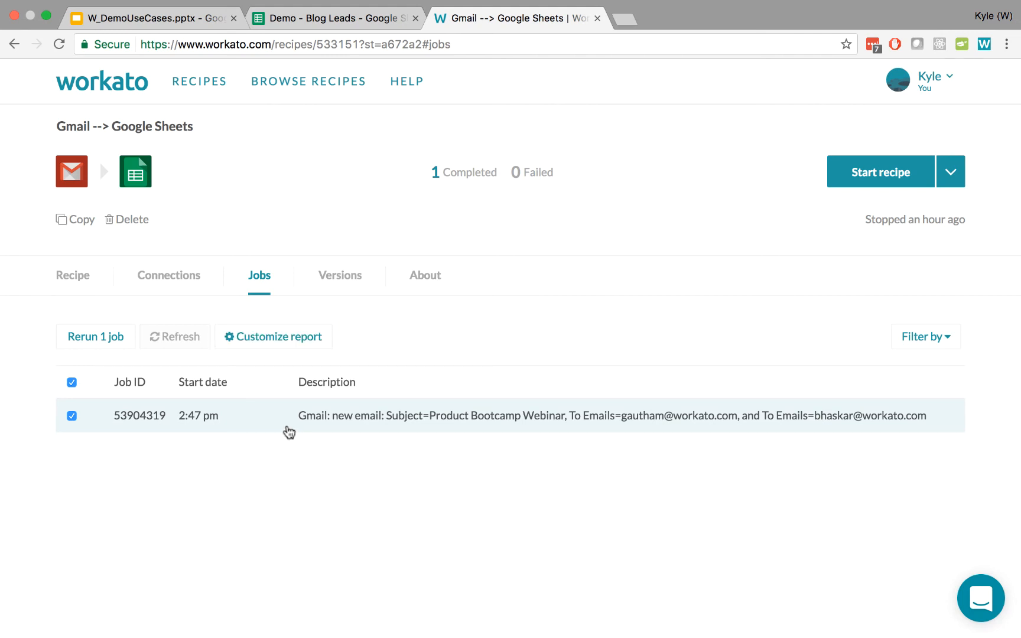
{"action": "mouse_move", "coordinate": [94, 337]}
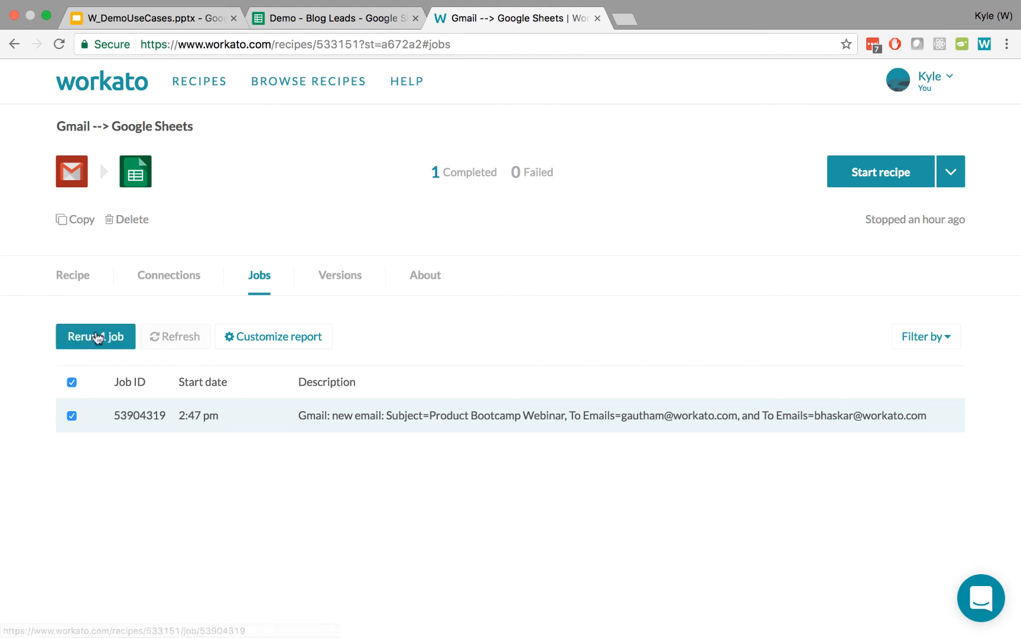
{"action": "left_click", "coordinate": [94, 337]}
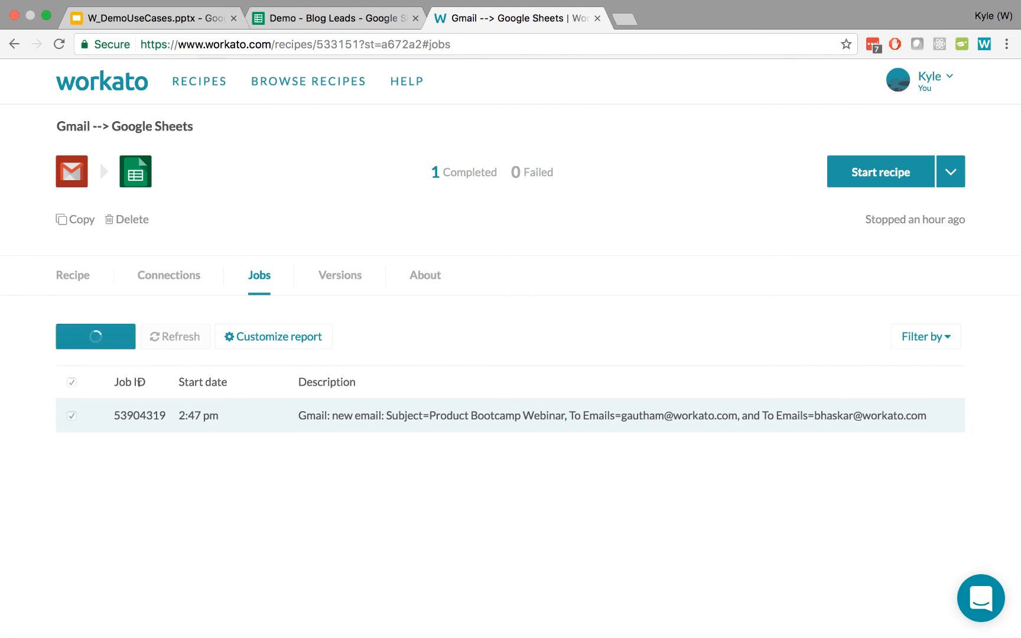
{"action": "mouse_move", "coordinate": [405, 408]}
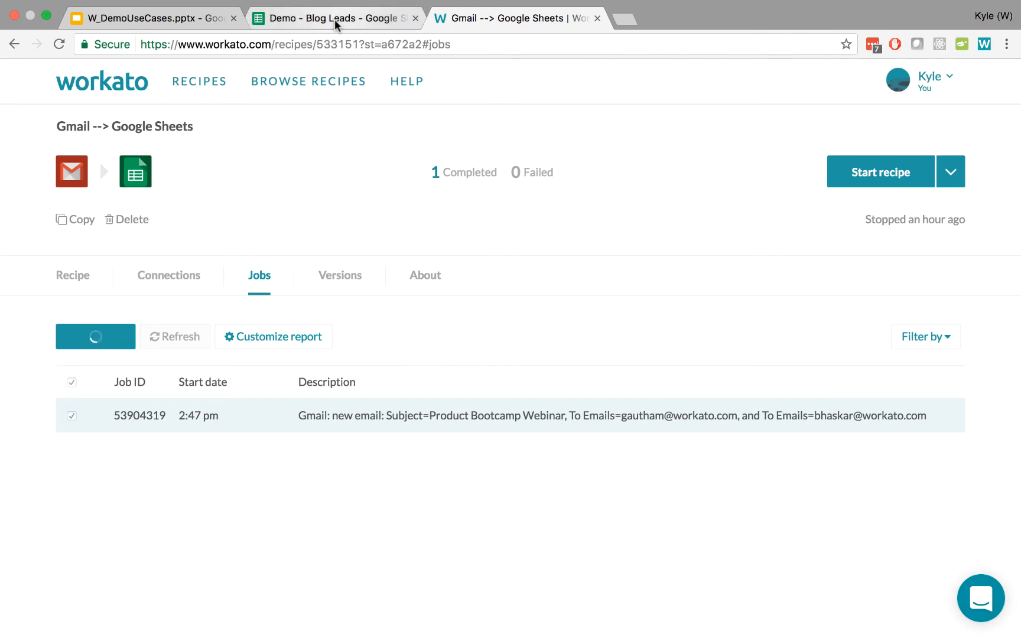
{"action": "left_click", "coordinate": [332, 18]}
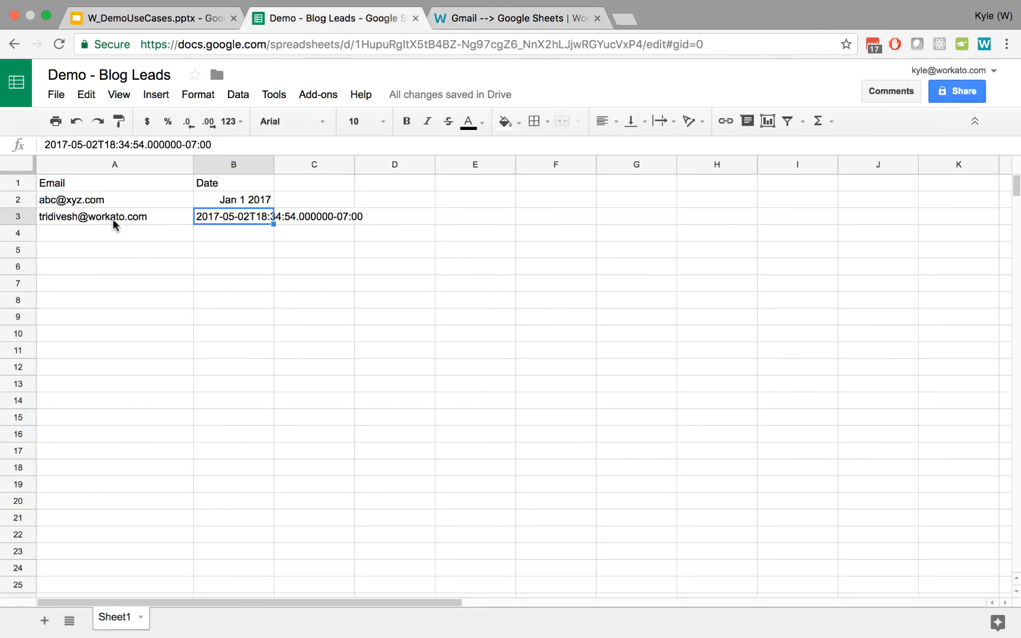
{"action": "mouse_move", "coordinate": [510, 68]}
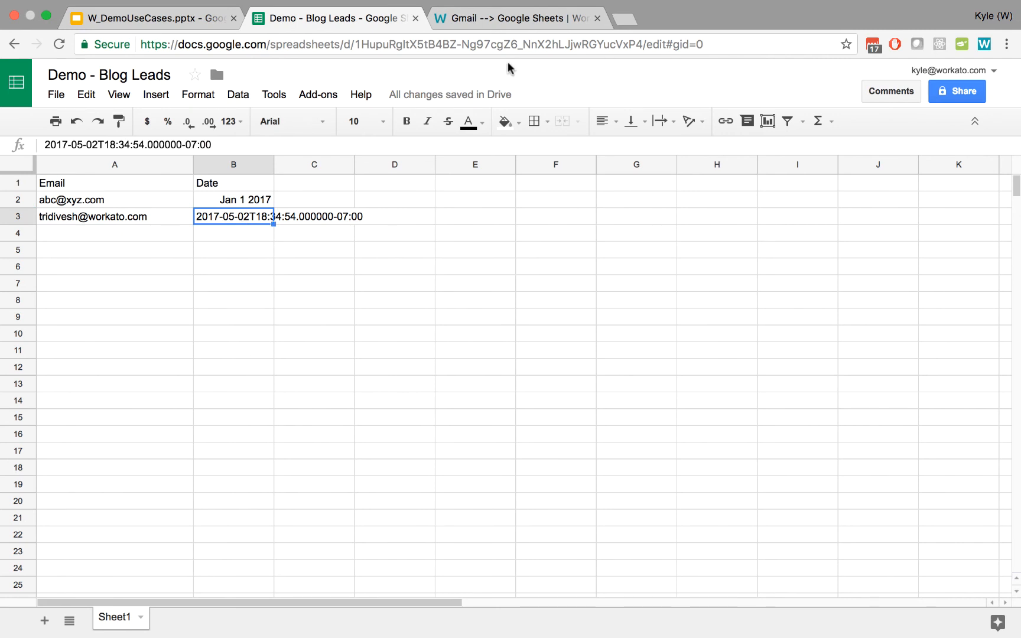
{"action": "mouse_move", "coordinate": [89, 171]}
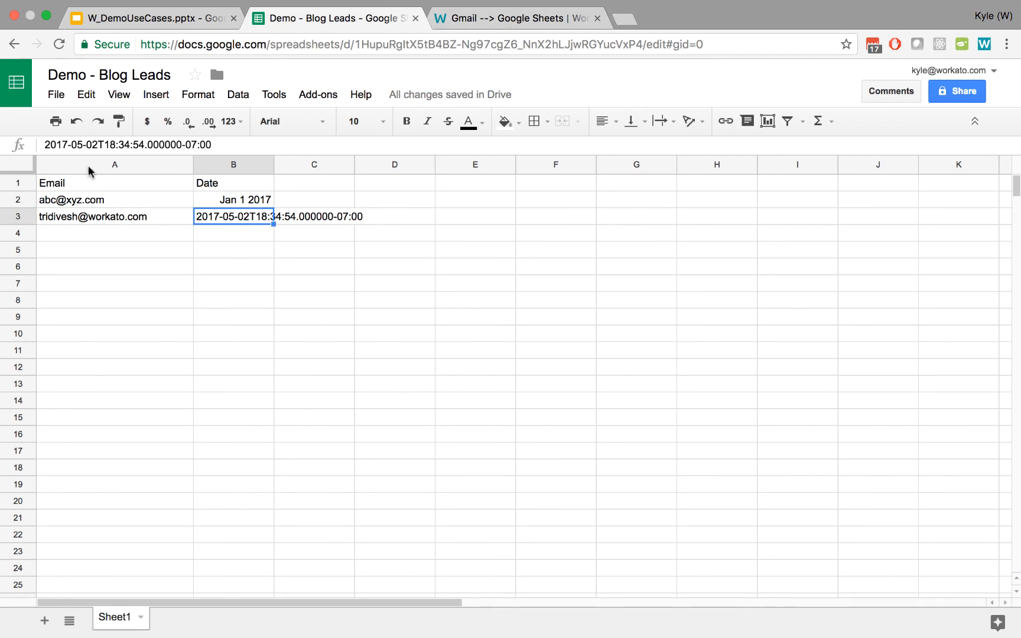
{"action": "mouse_move", "coordinate": [199, 221]}
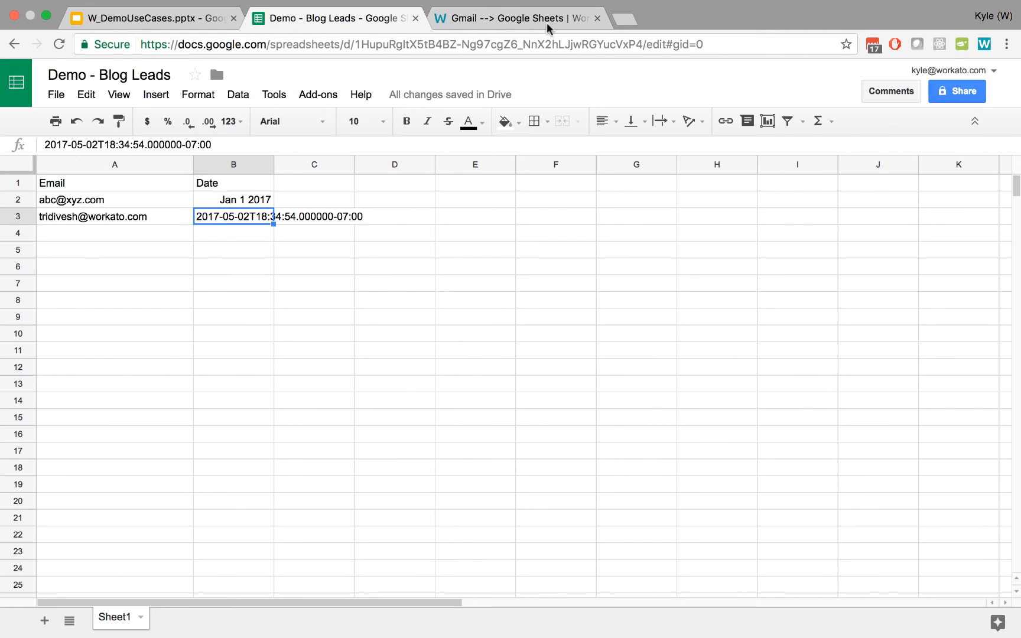
{"action": "left_click", "coordinate": [514, 18]}
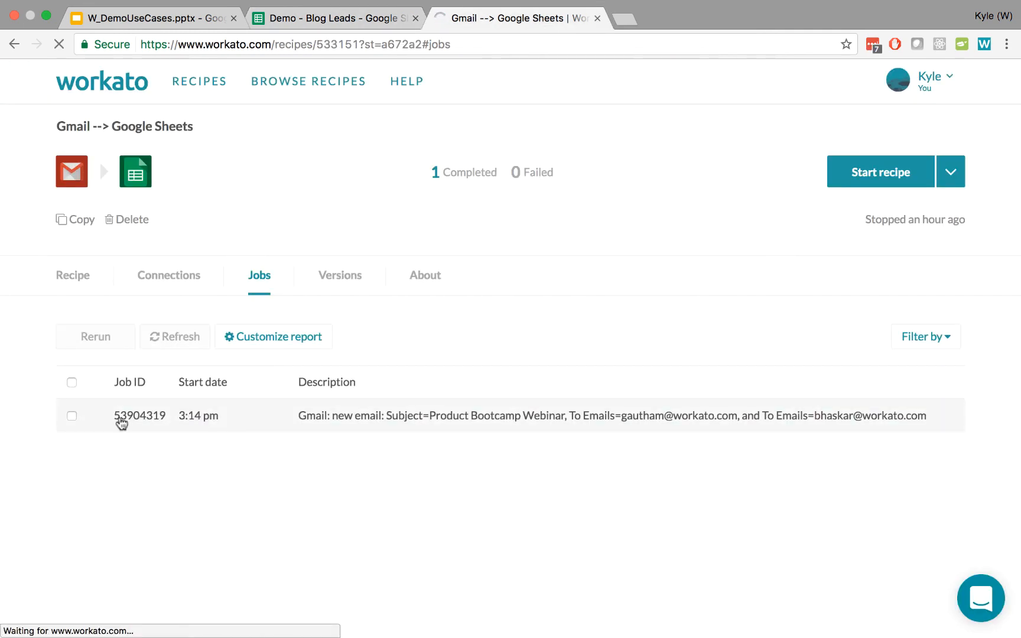
Step: View job 53904319's report showing the Complete rerun and its steps
{"action": "left_click", "coordinate": [140, 416]}
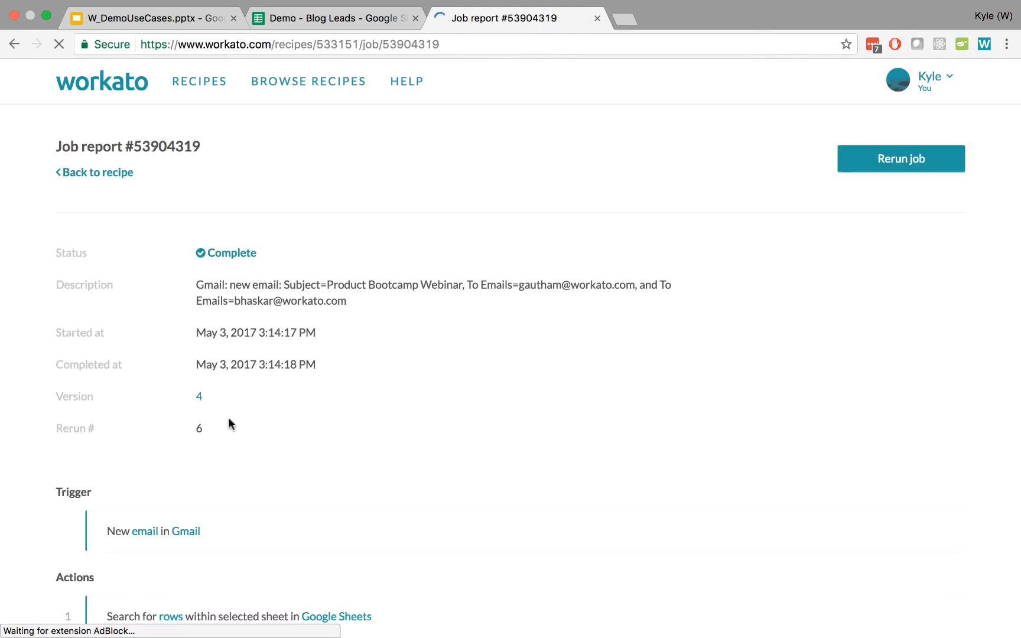
{"action": "scroll", "scroll_direction": "down", "scroll_amount": 3}
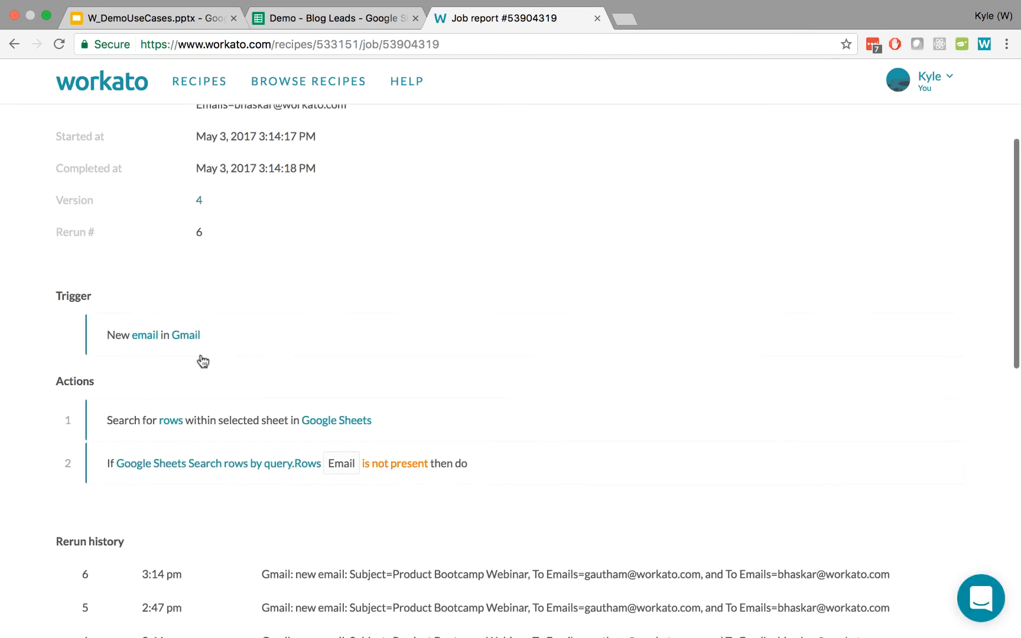
{"action": "scroll", "scroll_direction": "down", "scroll_amount": 3}
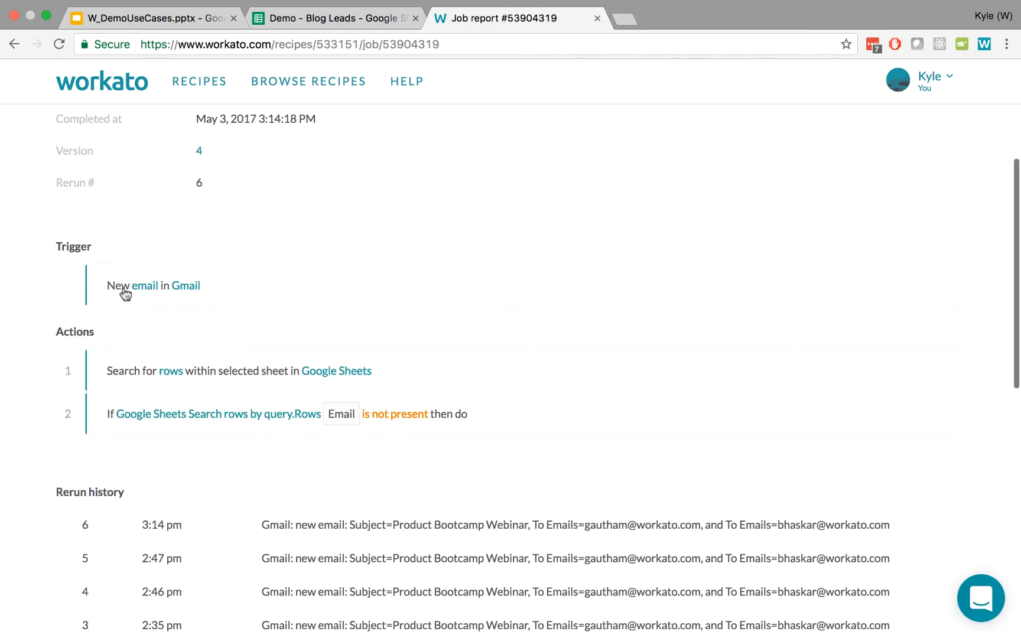
{"action": "mouse_move", "coordinate": [223, 290]}
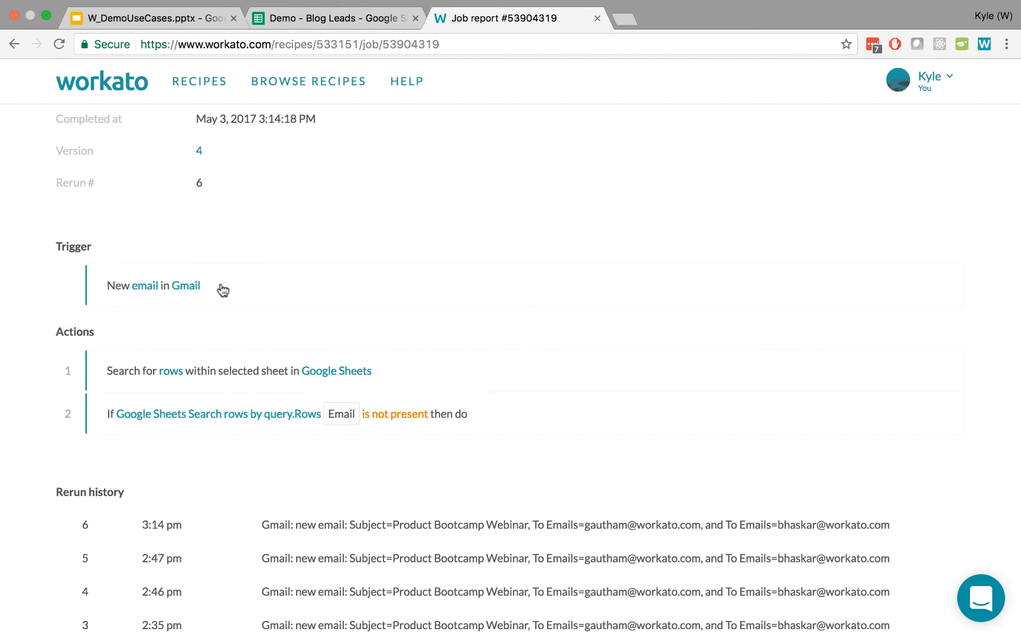
{"action": "mouse_move", "coordinate": [103, 279]}
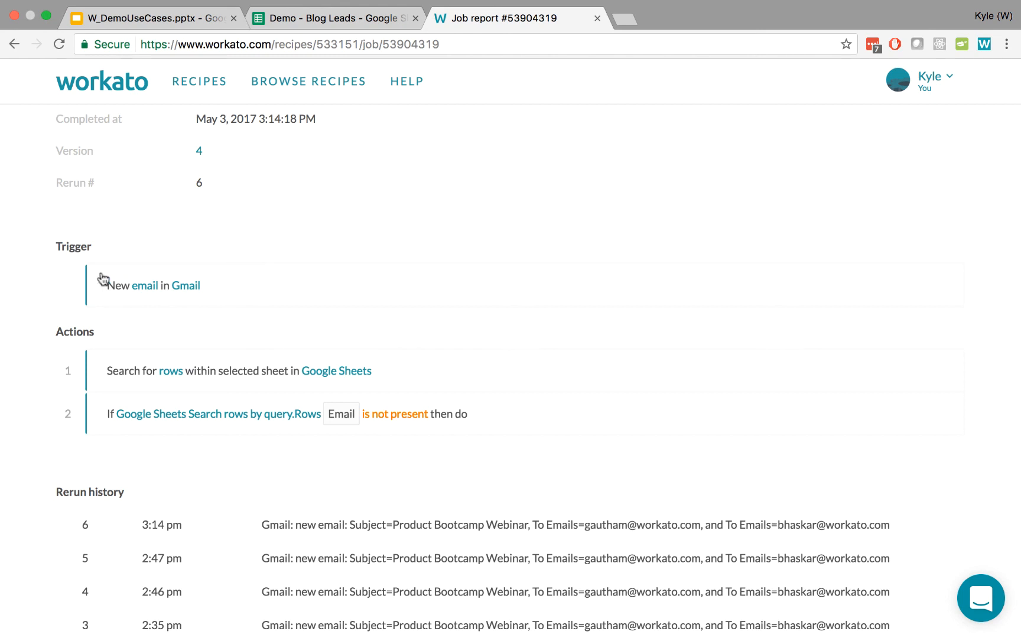
{"action": "mouse_move", "coordinate": [124, 296]}
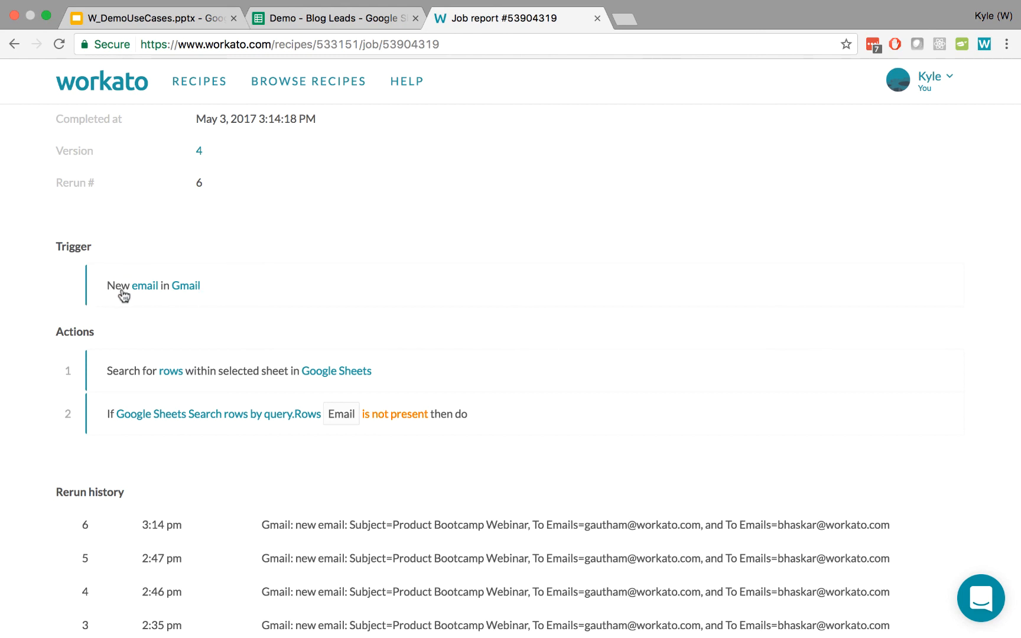
{"action": "left_click", "coordinate": [153, 285]}
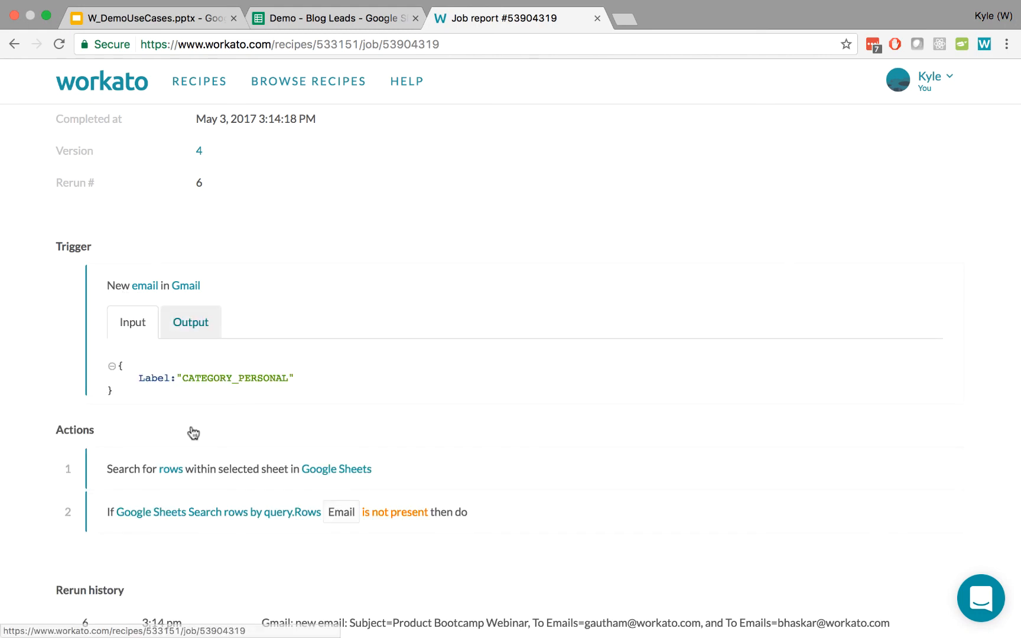
{"action": "scroll", "scroll_direction": "down", "scroll_amount": 3}
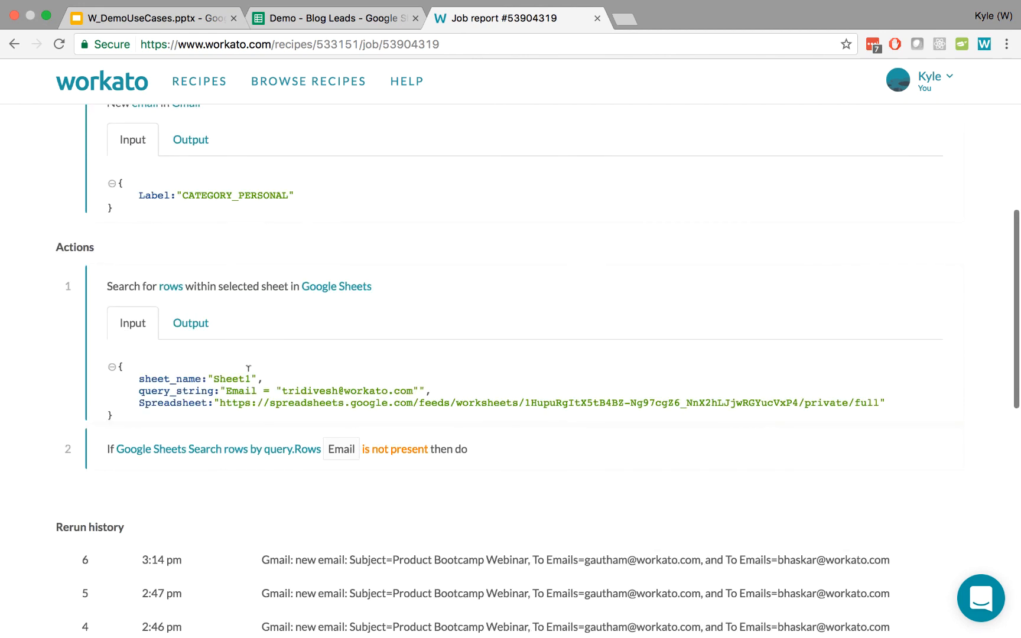
{"action": "left_click", "coordinate": [190, 323]}
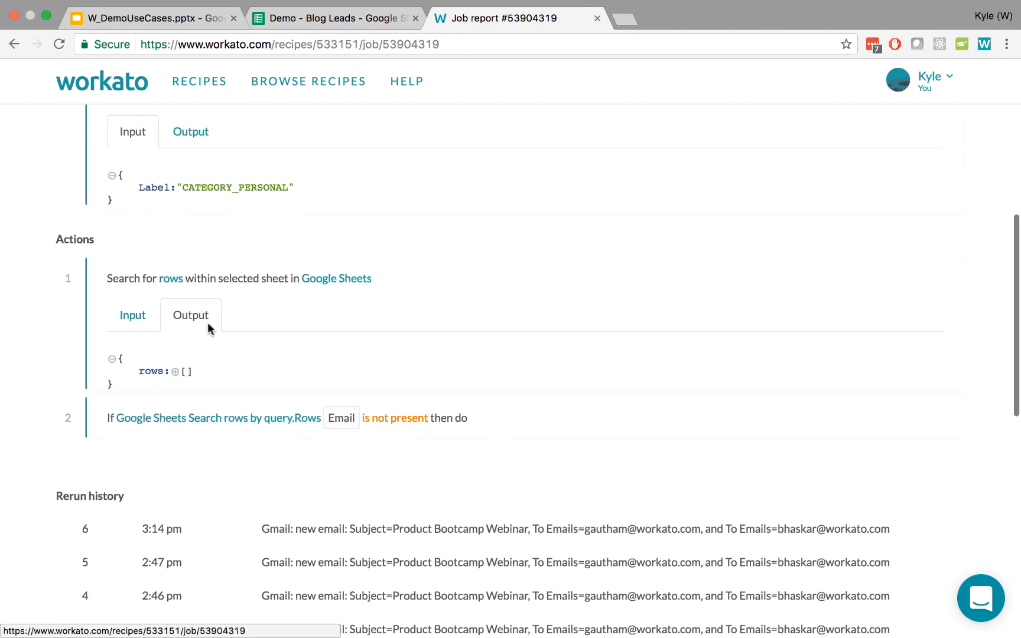
{"action": "left_click", "coordinate": [174, 371]}
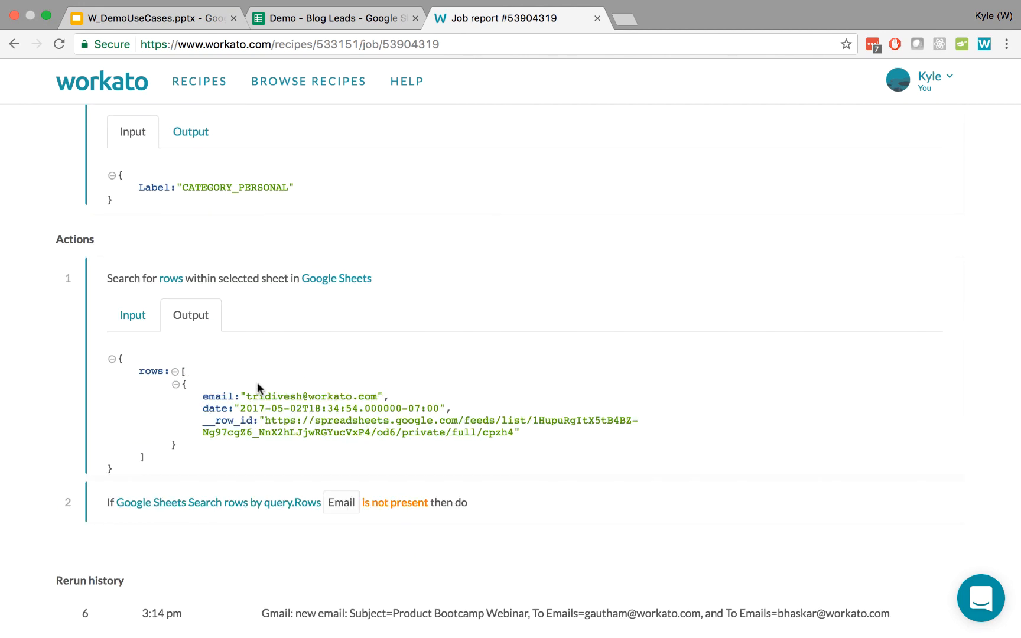
{"action": "mouse_move", "coordinate": [217, 396]}
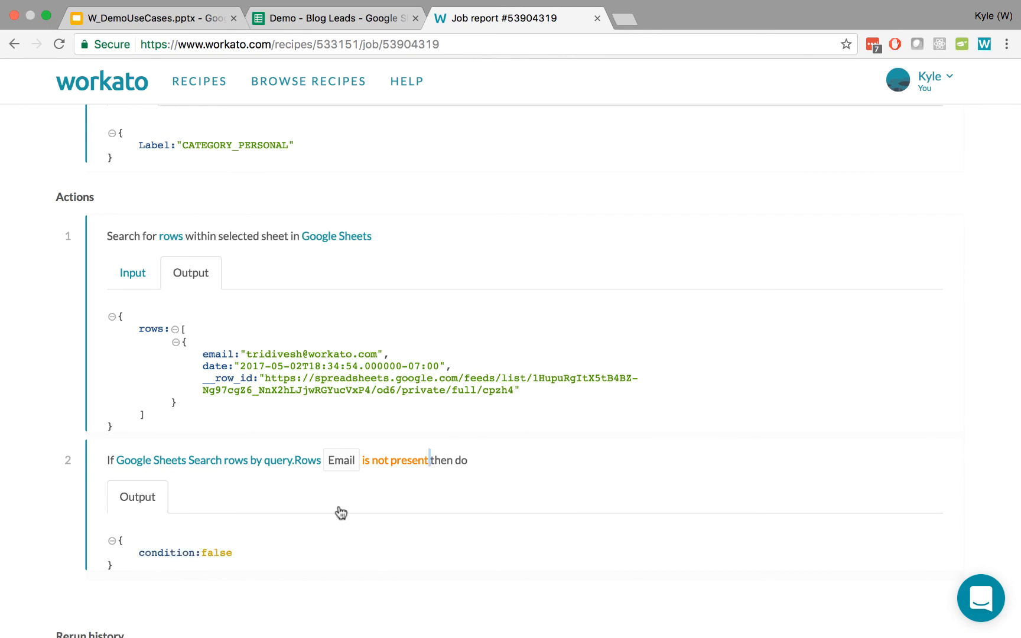
{"action": "left_click", "coordinate": [137, 496]}
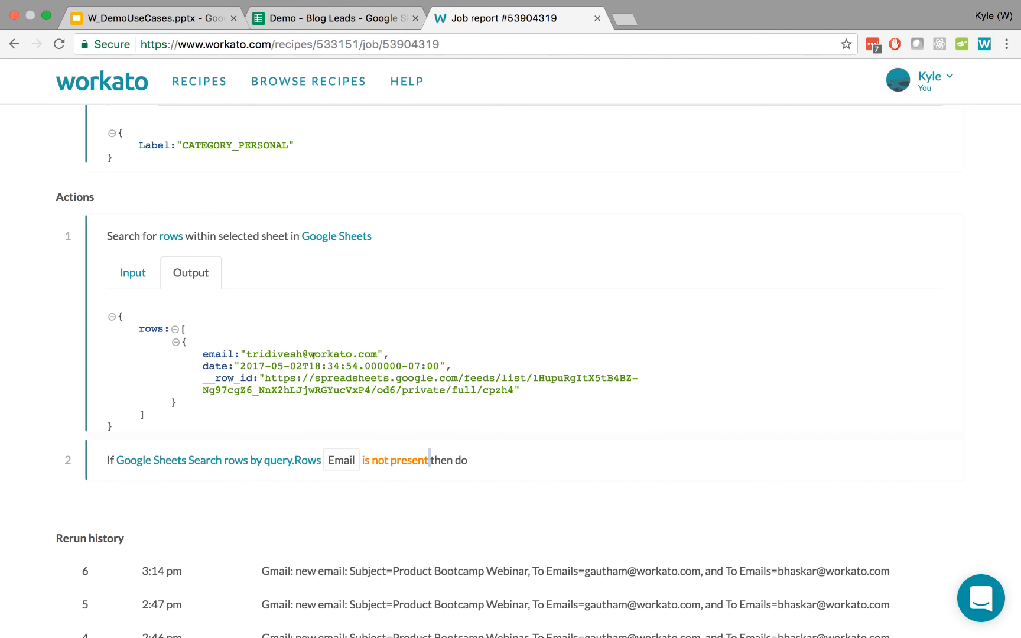
{"action": "scroll", "scroll_direction": "up", "scroll_amount": 3}
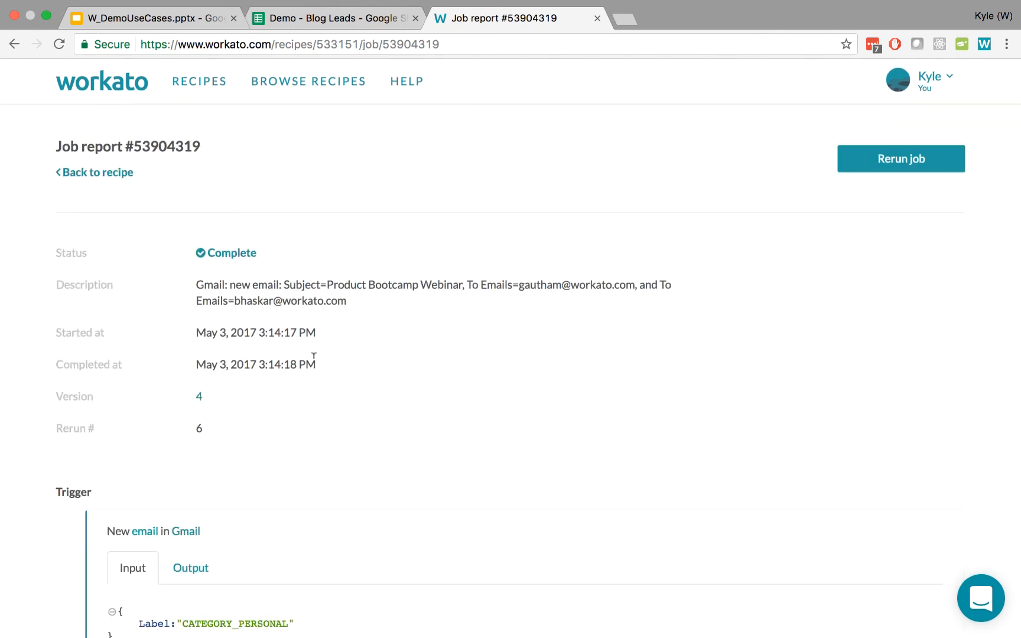